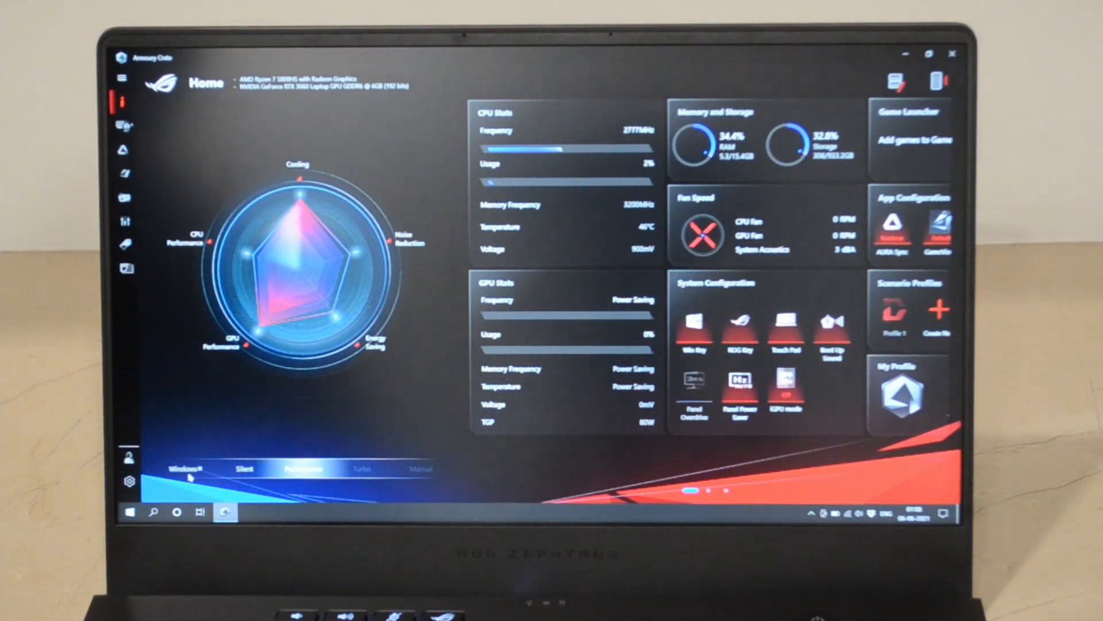
Step: Select Windows operating mode in place of Performance on the Home dashboard
click(184, 468)
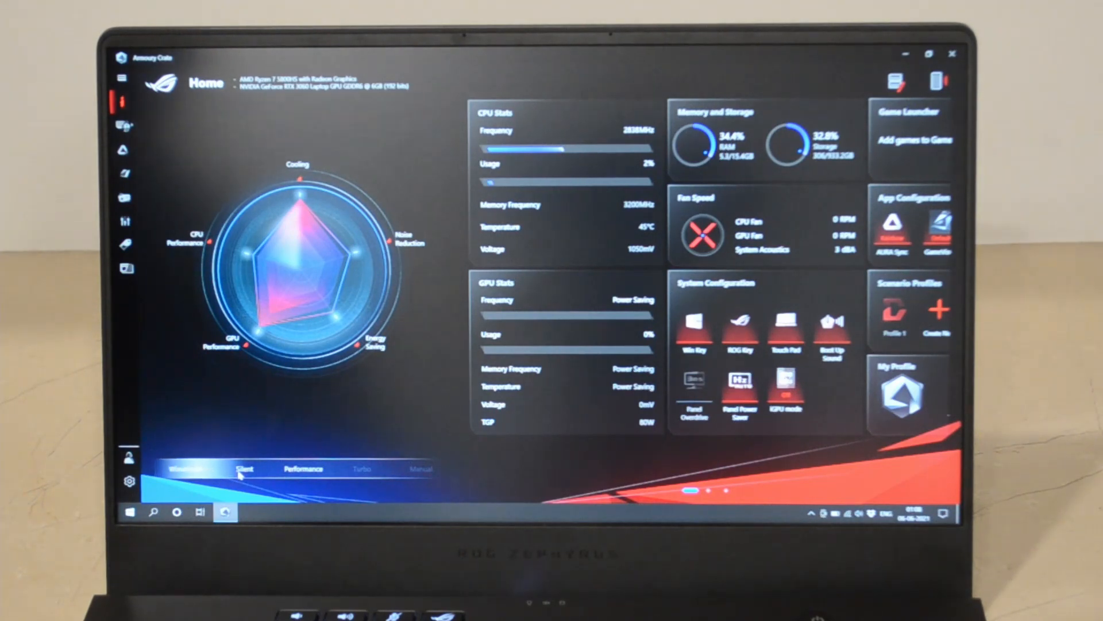
click(303, 469)
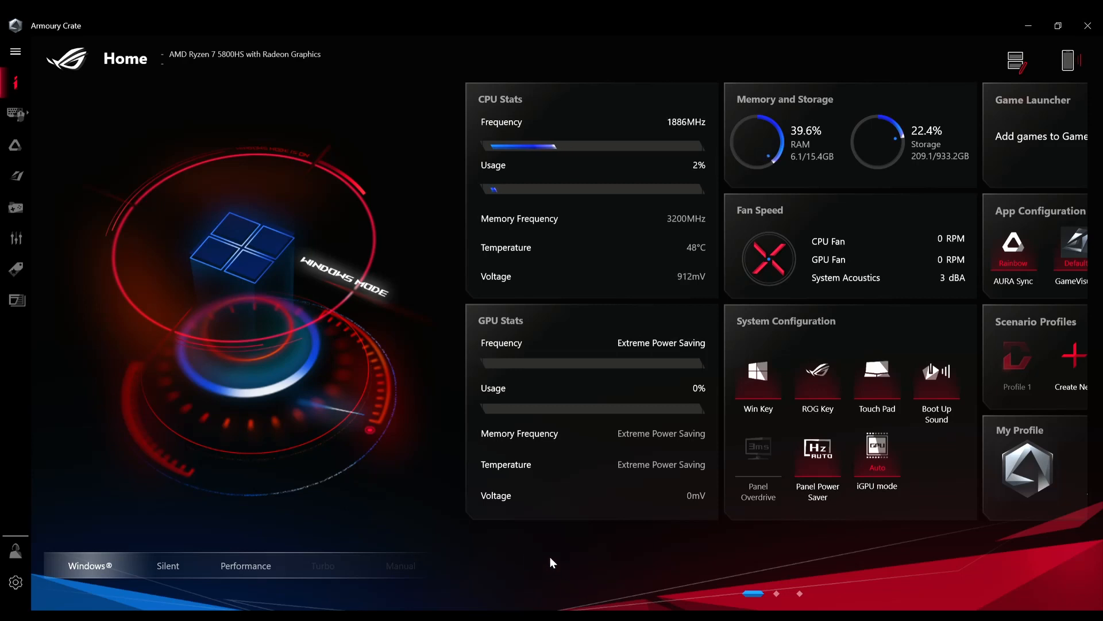
mouse_move(582, 559)
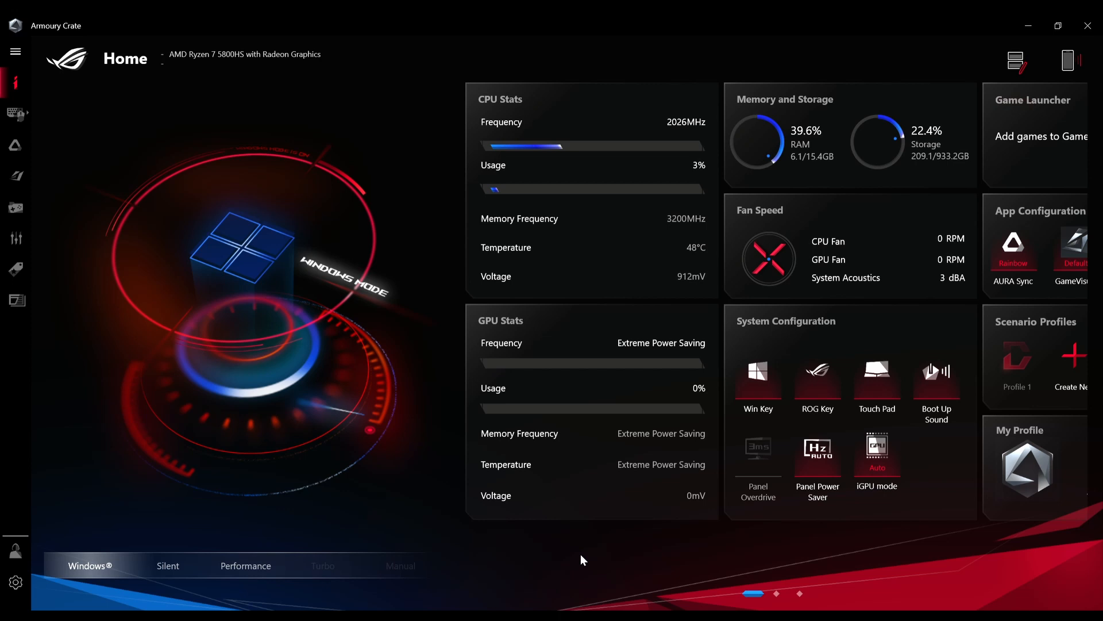
mouse_move(561, 574)
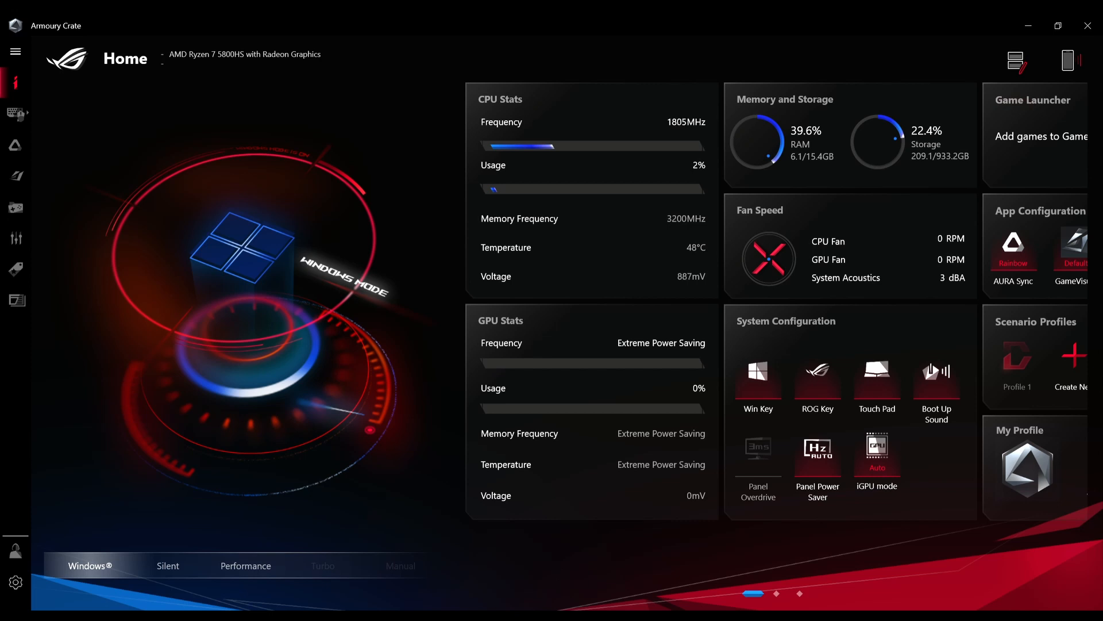
mouse_move(254, 576)
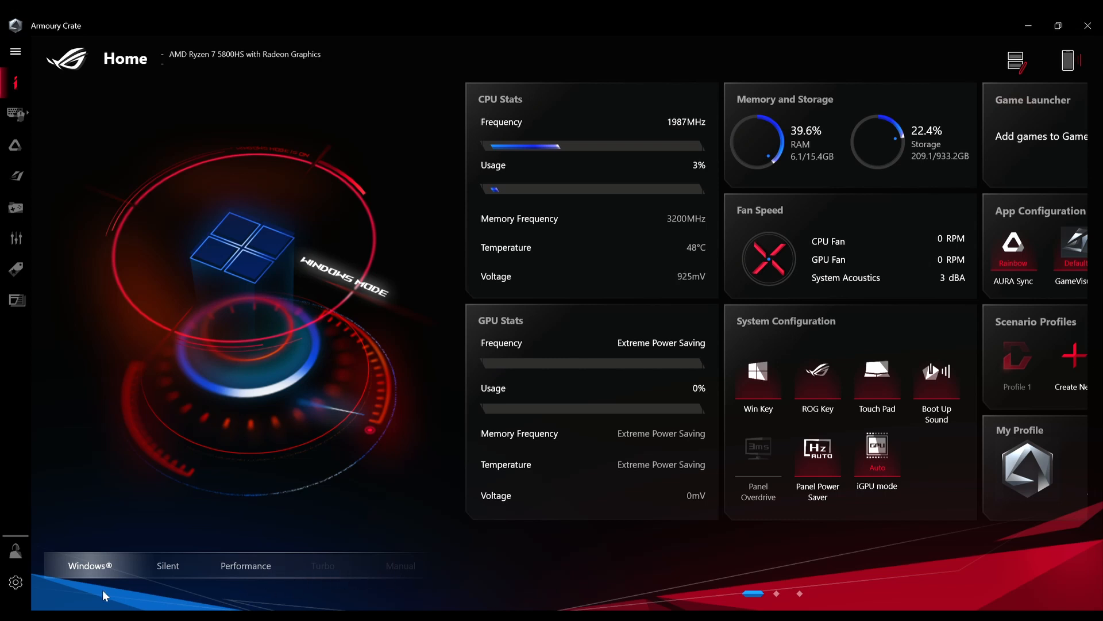
mouse_move(64, 583)
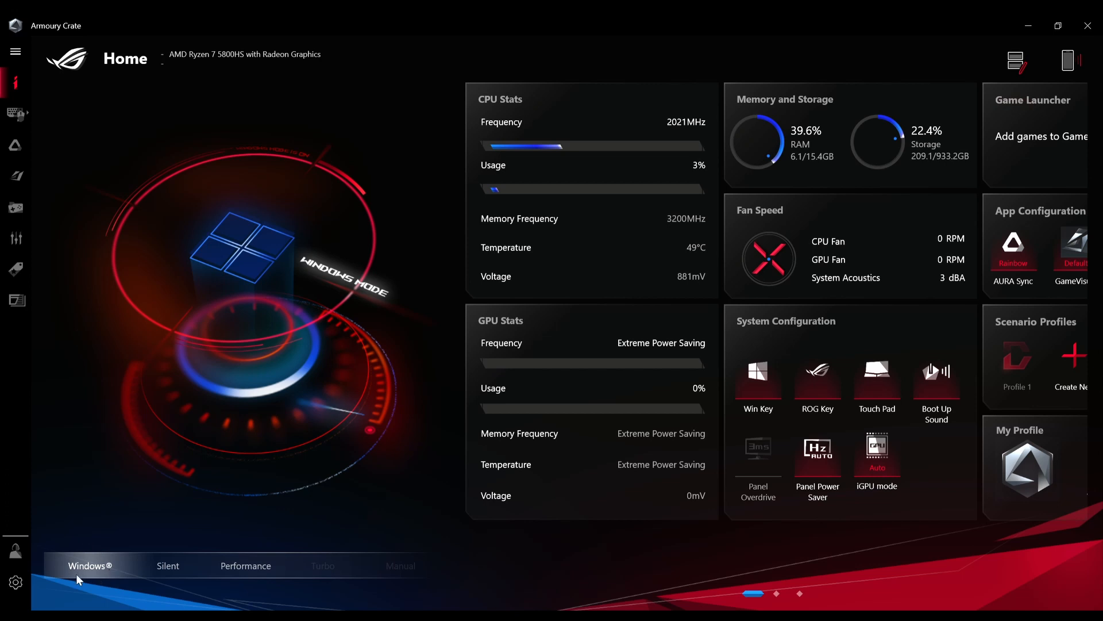
mouse_move(87, 566)
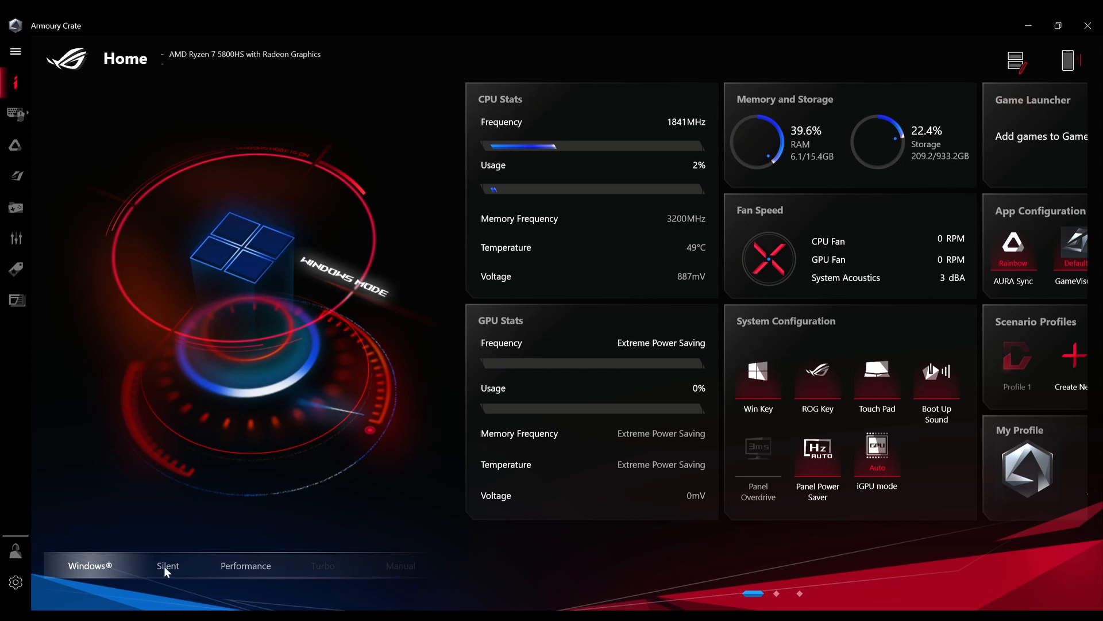
Step: Select Silent operating mode, replacing Windows mode on the Home screen
click(167, 565)
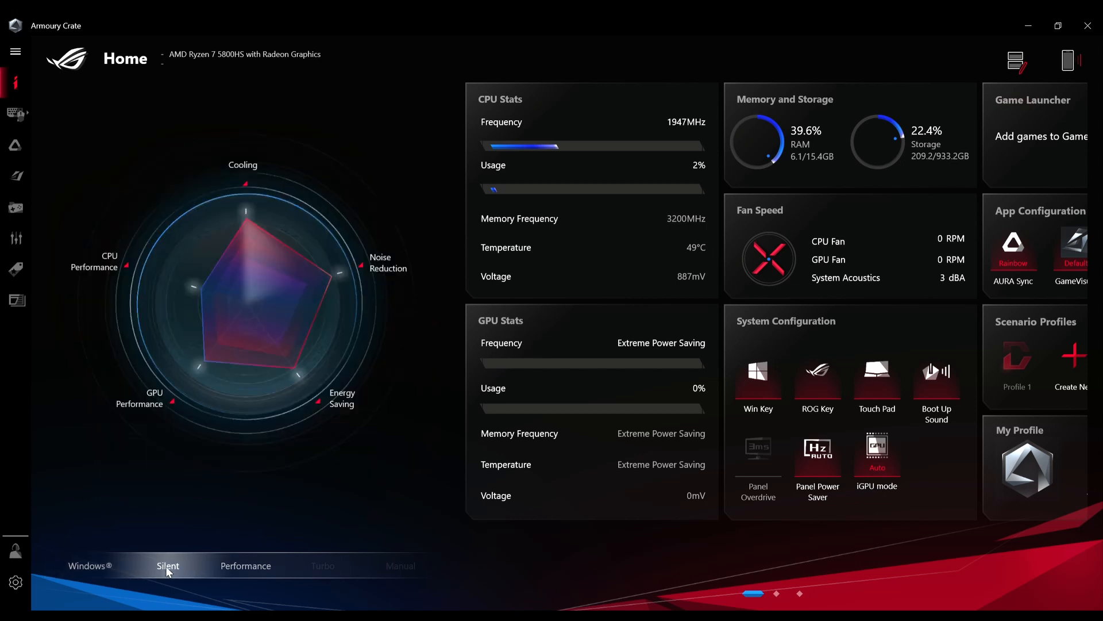
mouse_move(176, 551)
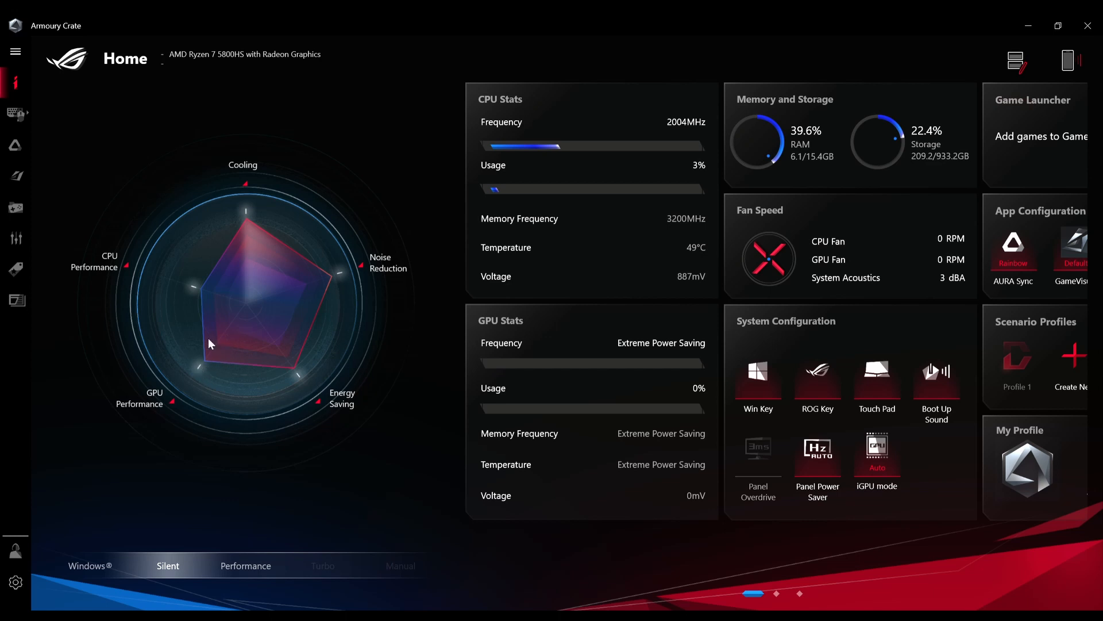
mouse_move(344, 306)
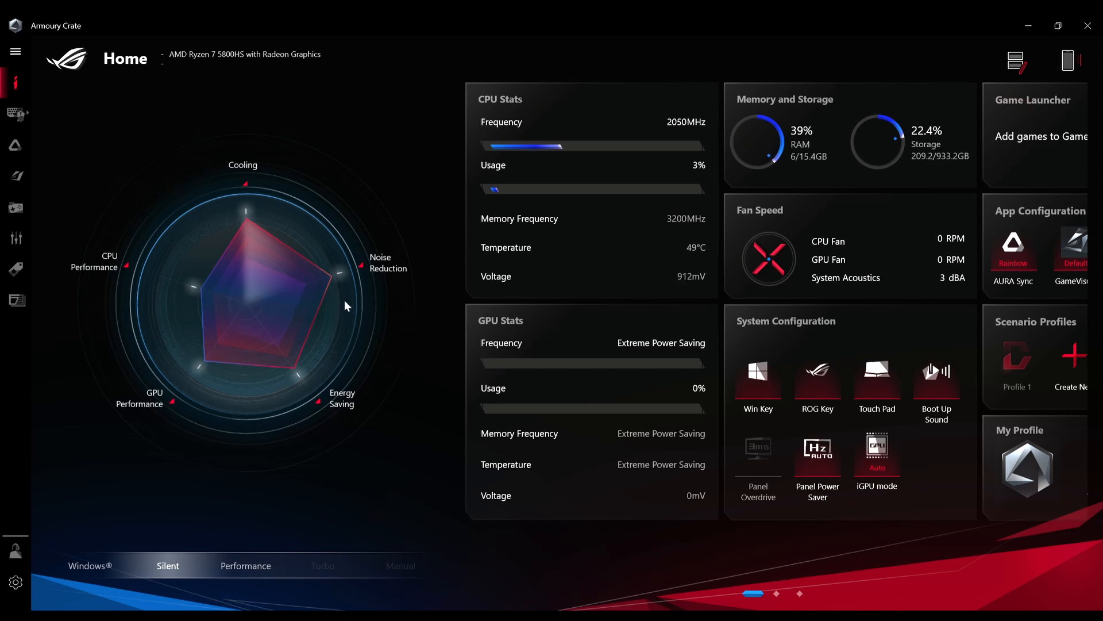
mouse_move(235, 498)
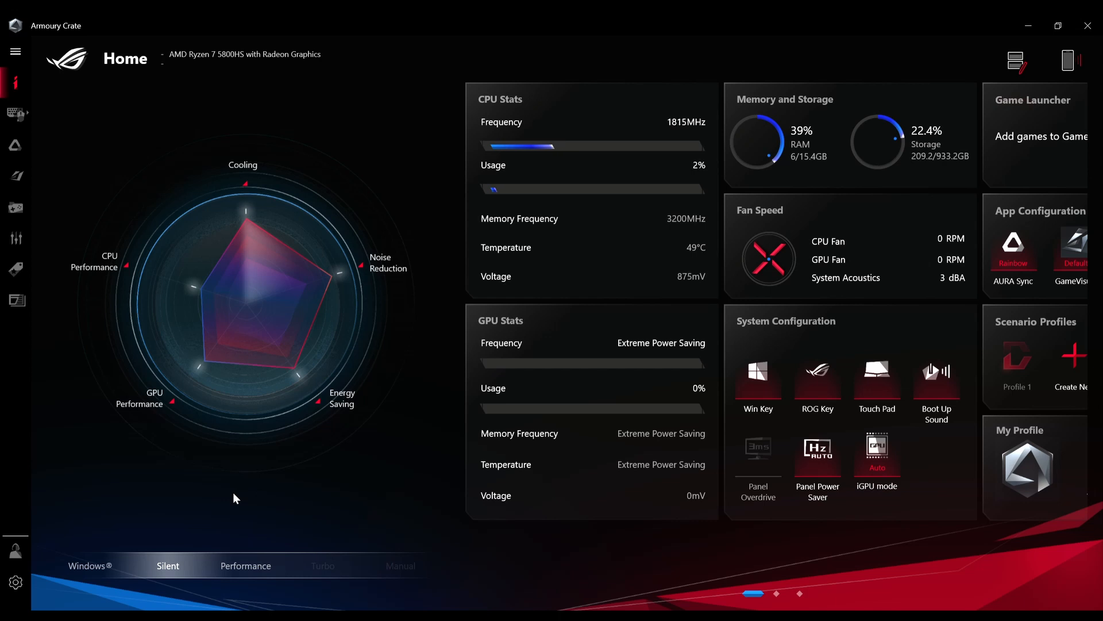
mouse_move(170, 550)
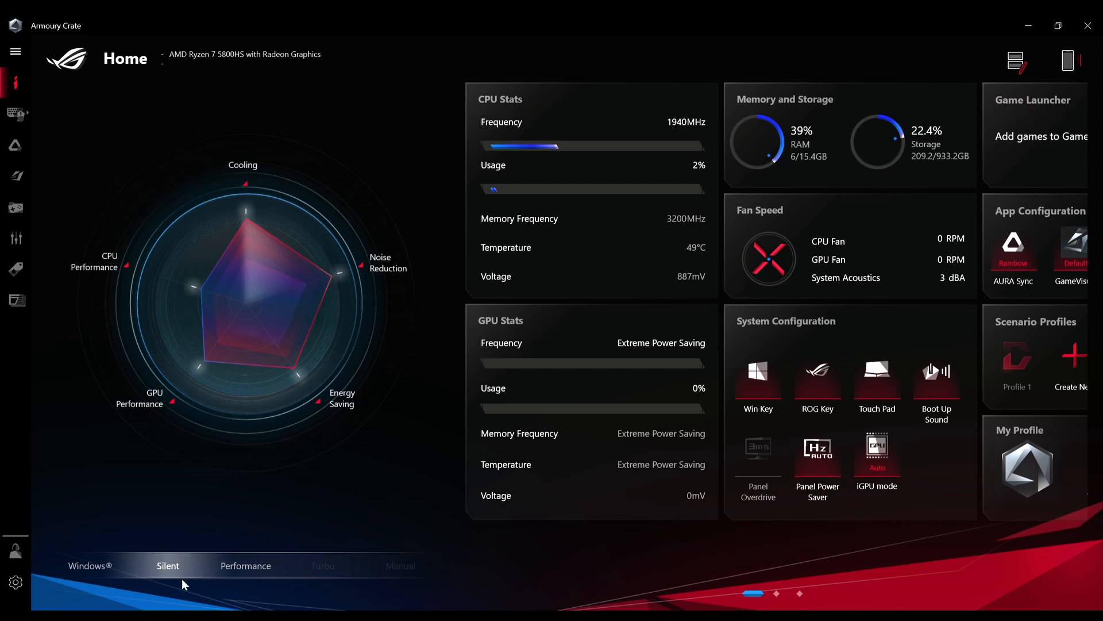
mouse_move(197, 524)
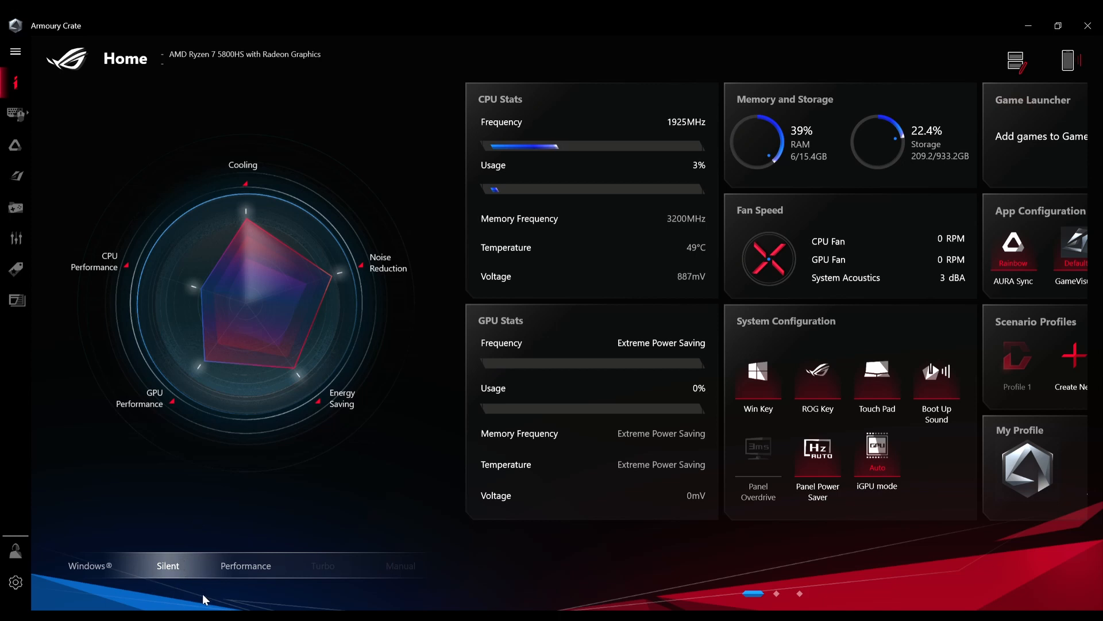
Step: Select Performance operating mode so the radar chart favours GPU and CPU performance
click(246, 565)
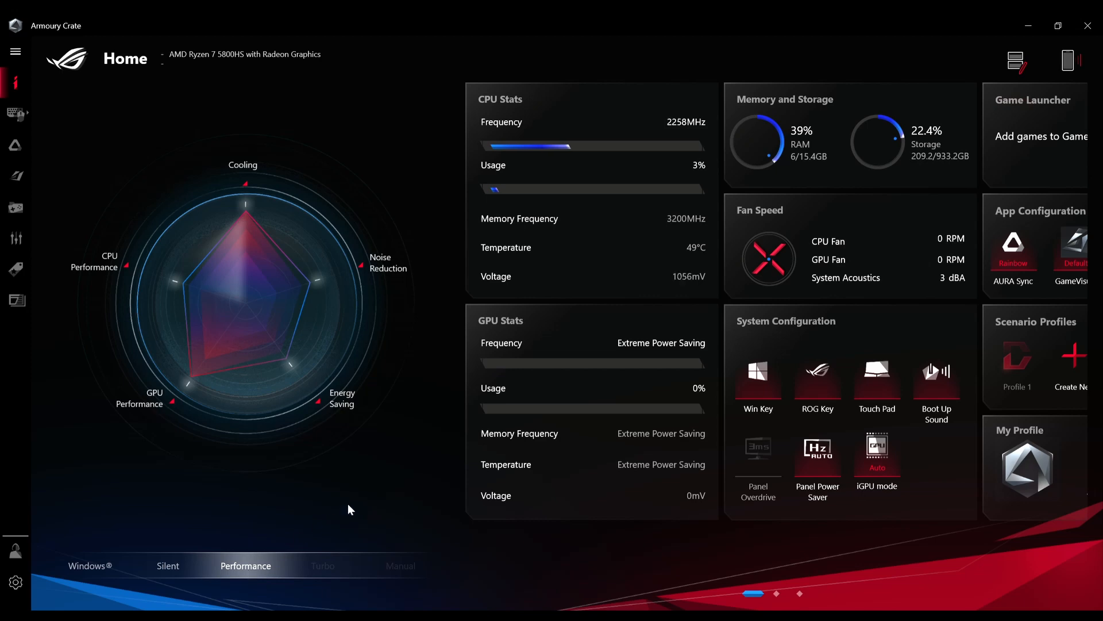
mouse_move(261, 585)
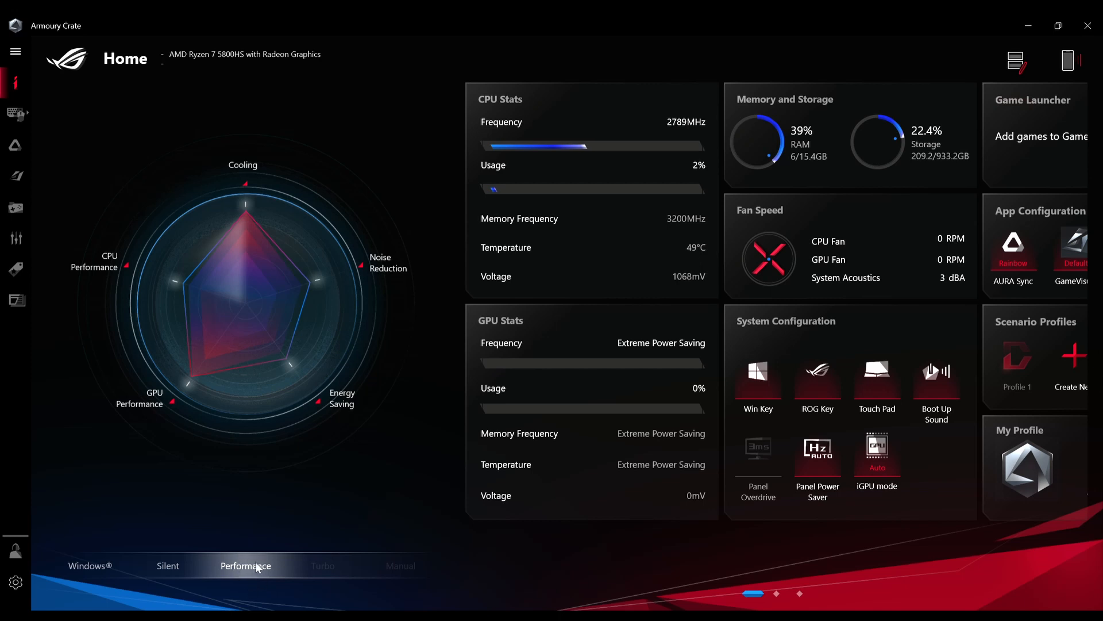
mouse_move(264, 520)
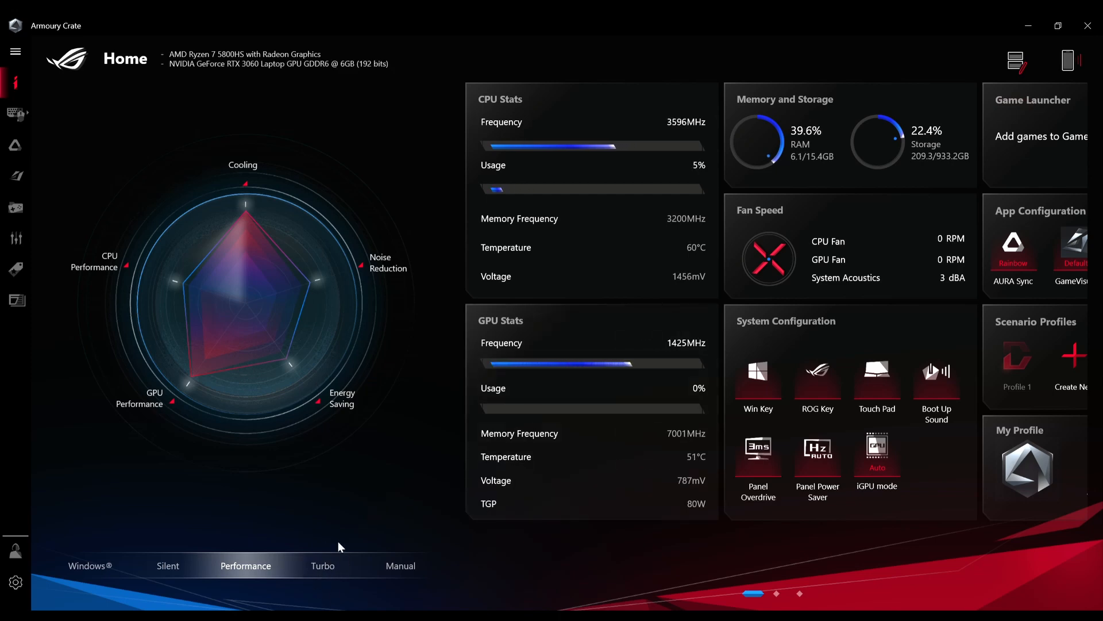
mouse_move(296, 563)
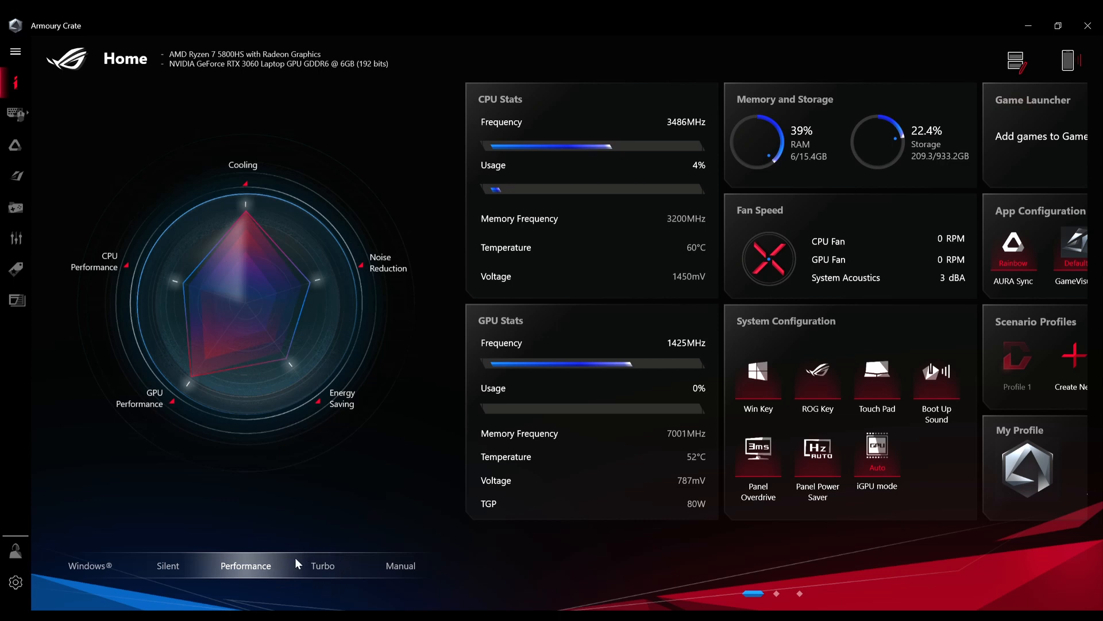
Step: Select Turbo operating mode so CPU and GPU fans reach about 2600–2700 RPM
click(323, 565)
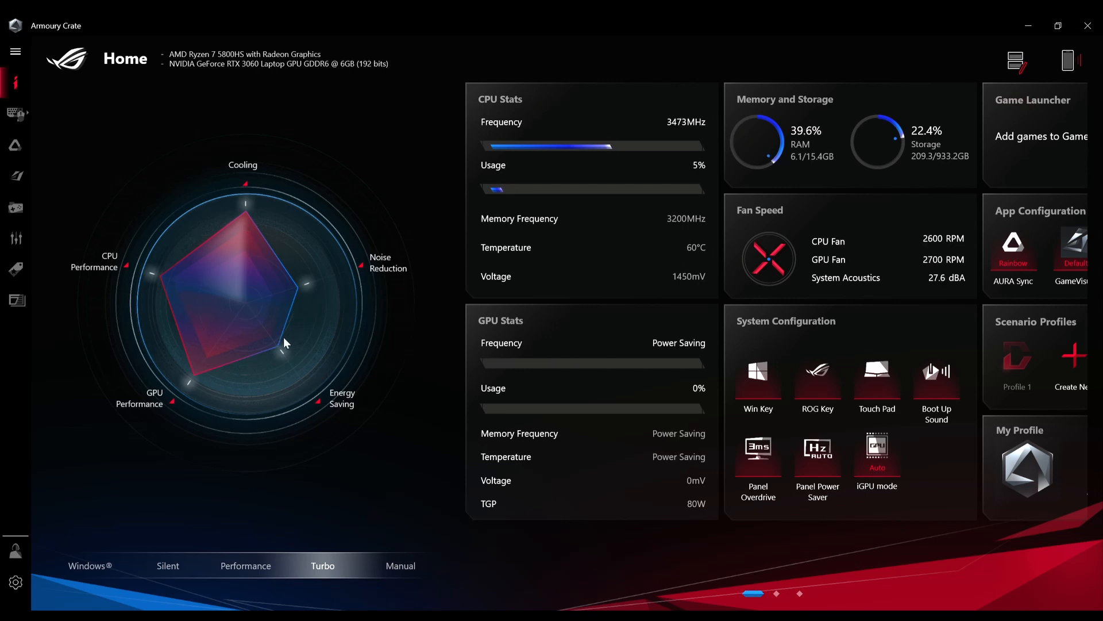
mouse_move(262, 388)
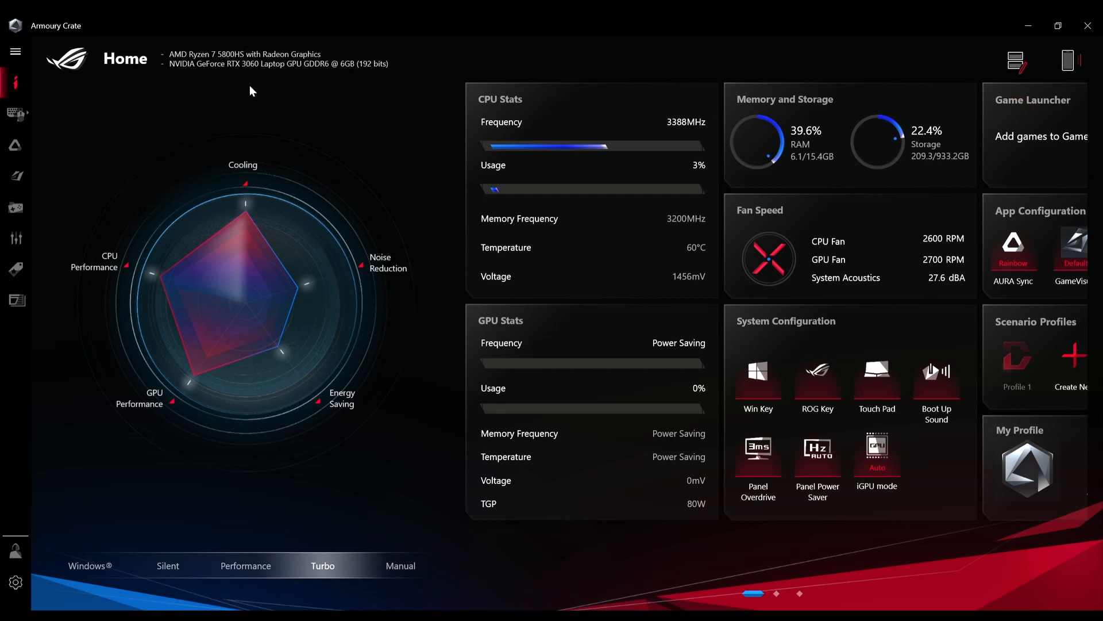
mouse_move(383, 395)
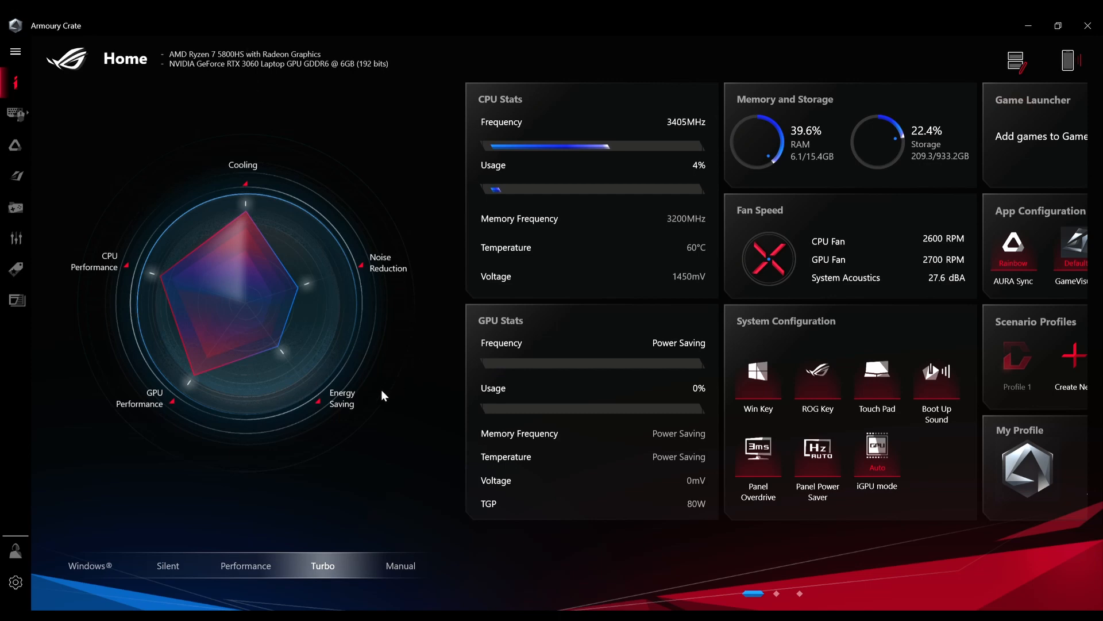
mouse_move(364, 500)
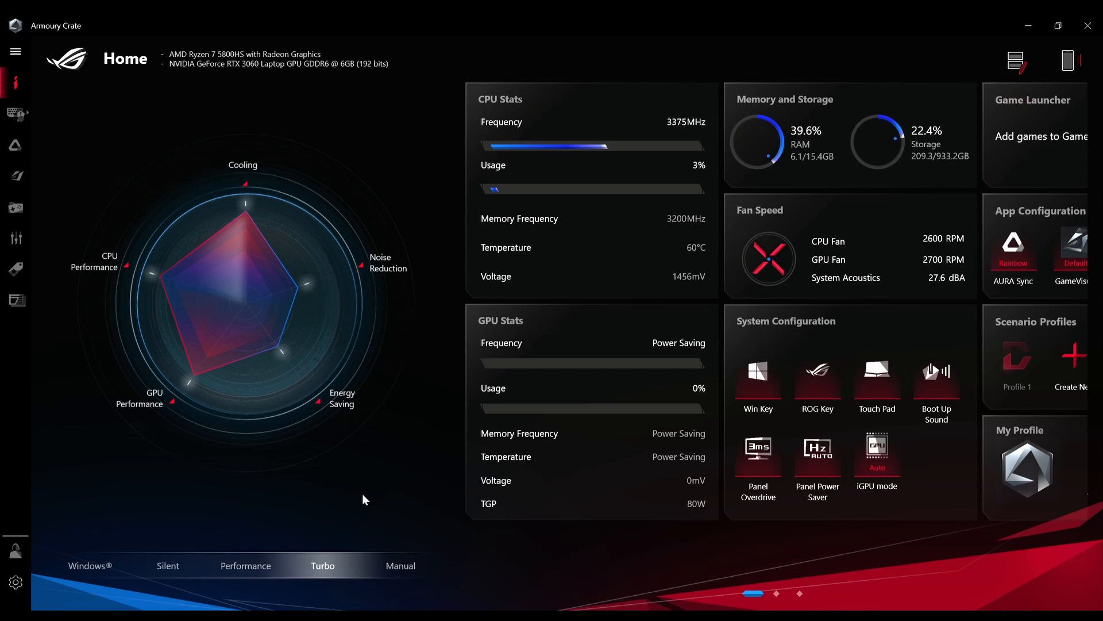
mouse_move(581, 524)
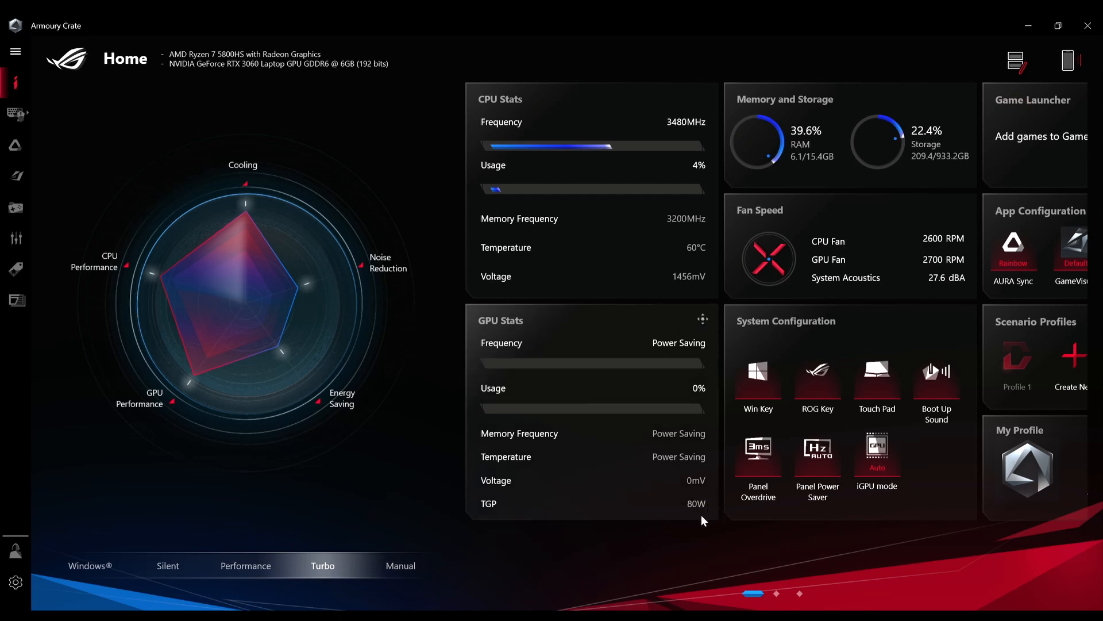
mouse_move(709, 497)
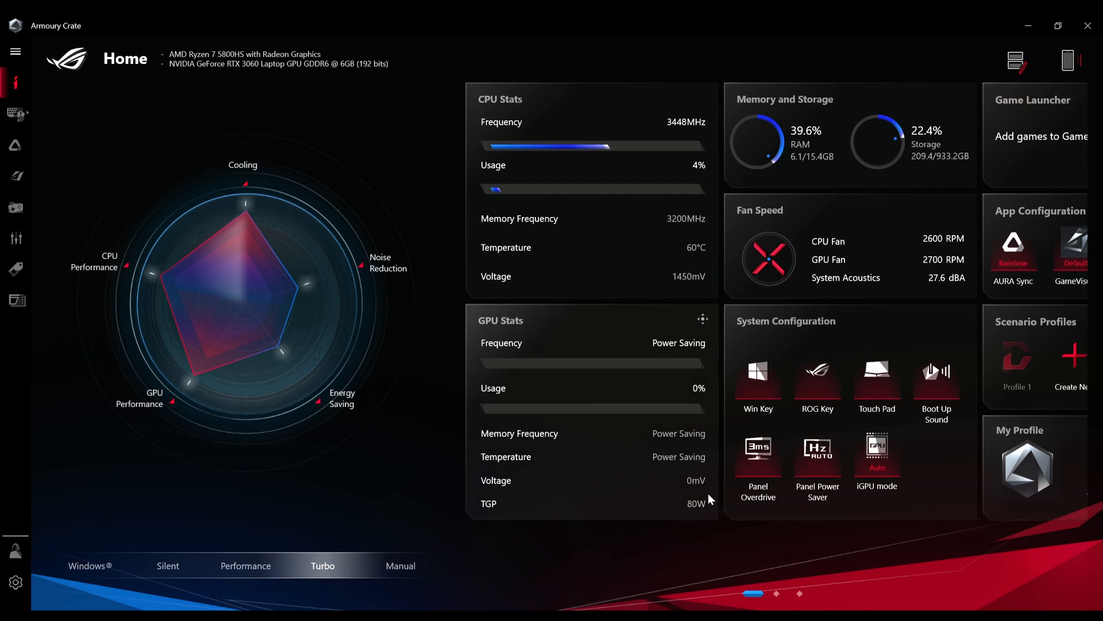
Step: Review Manual mode's power limits and fan curve, then switch through Turbo to Silent
click(400, 565)
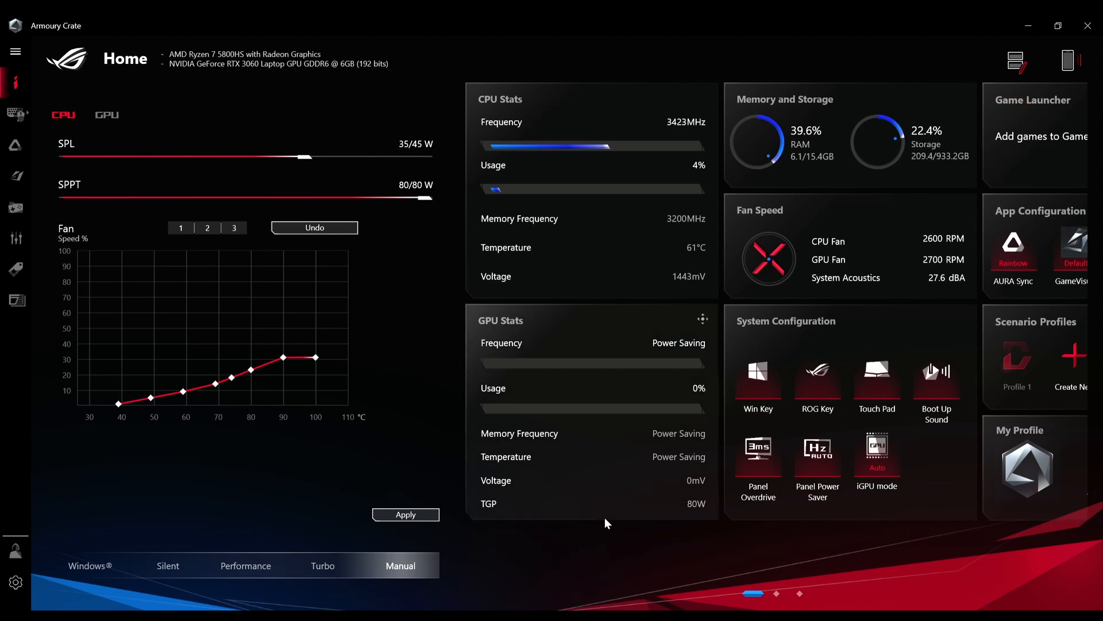
mouse_move(655, 531)
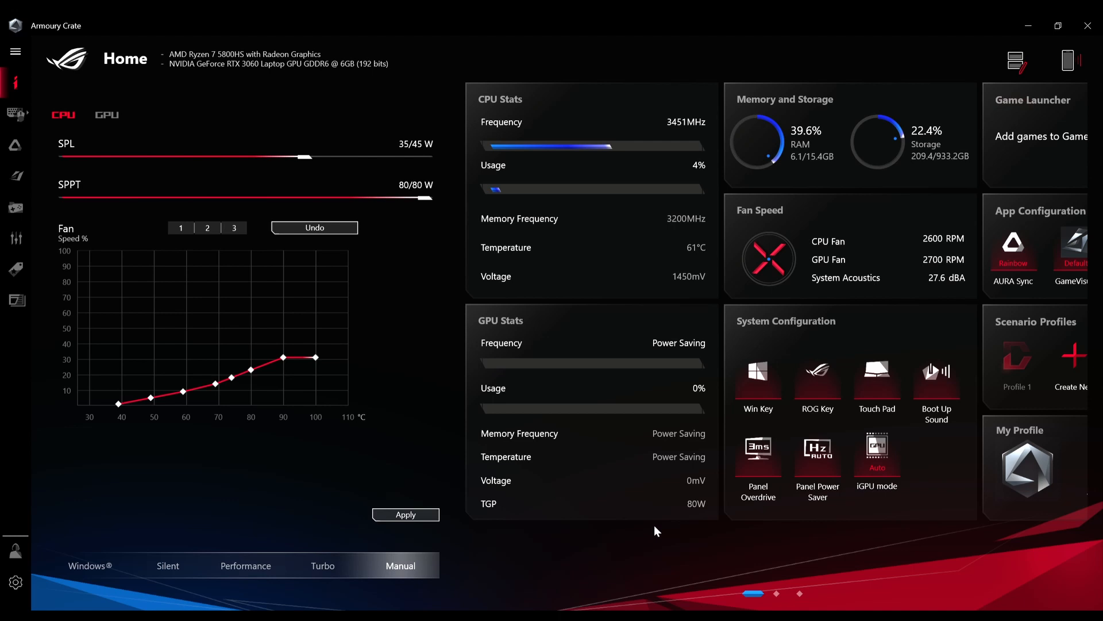
mouse_move(354, 562)
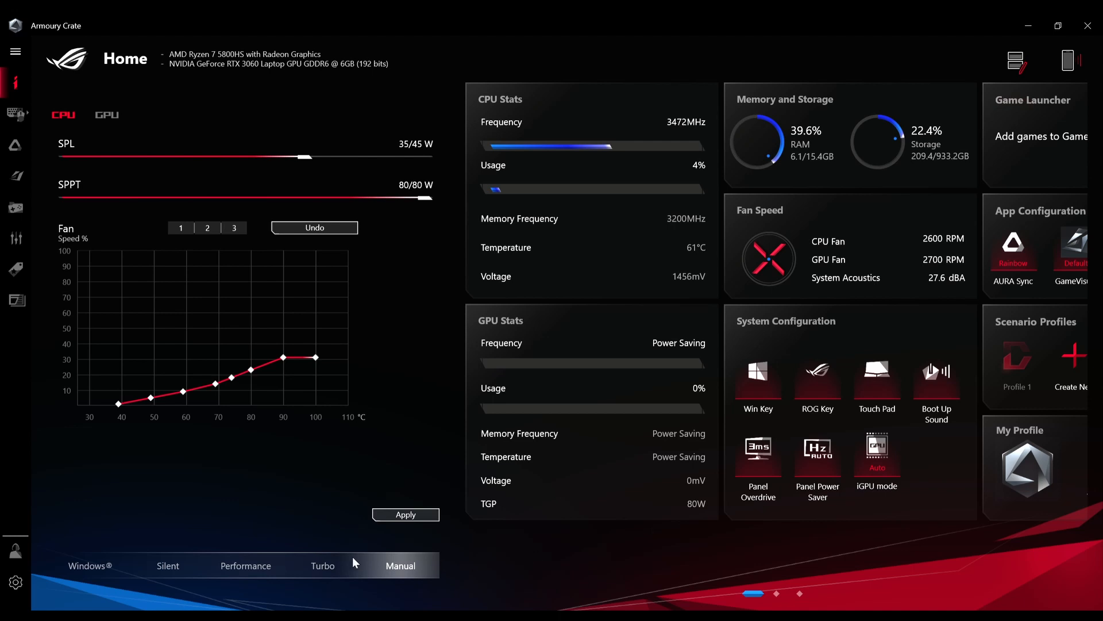
click(323, 565)
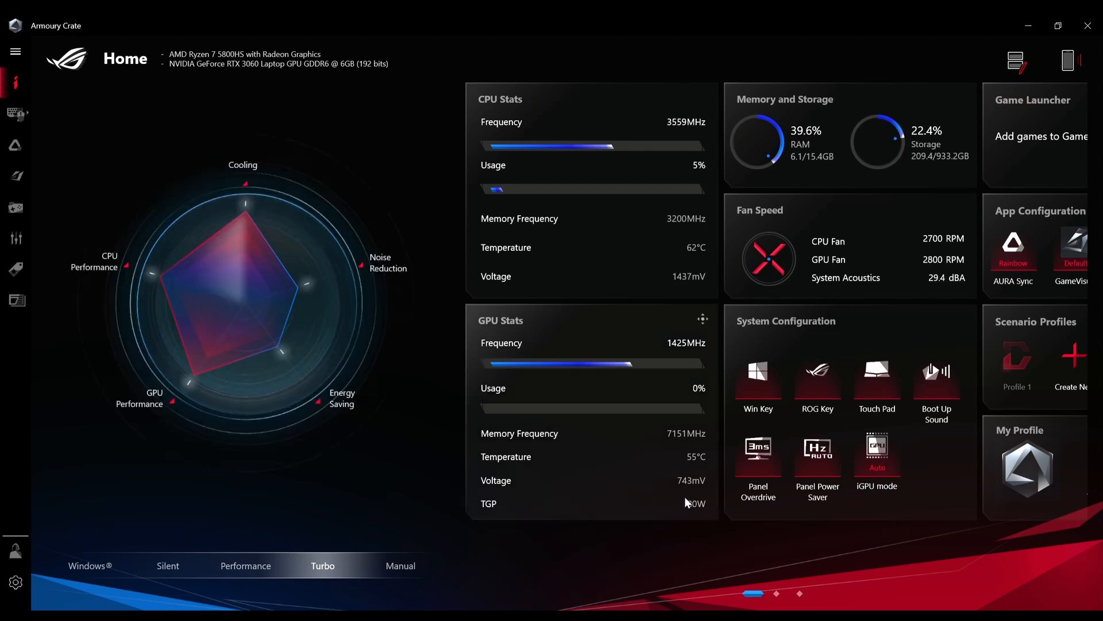
mouse_move(721, 498)
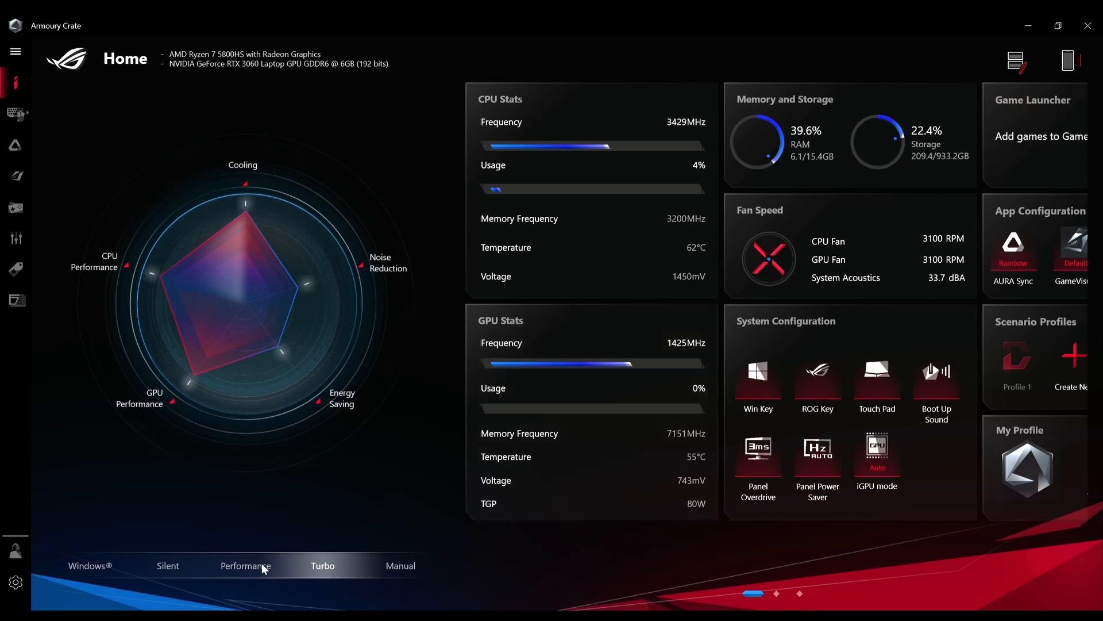
click(167, 565)
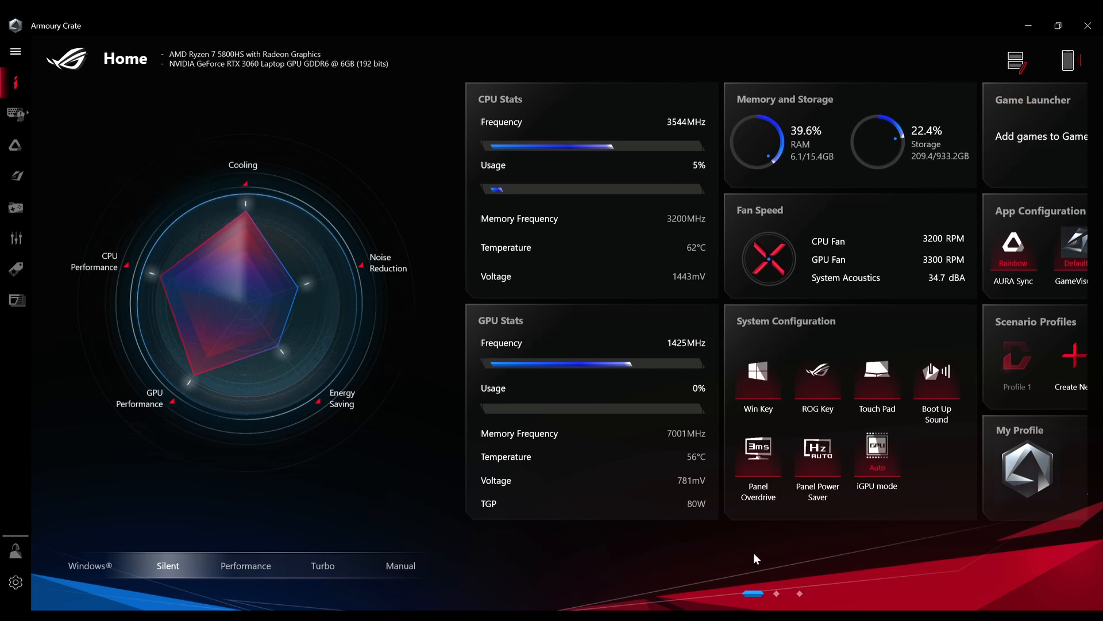
mouse_move(839, 561)
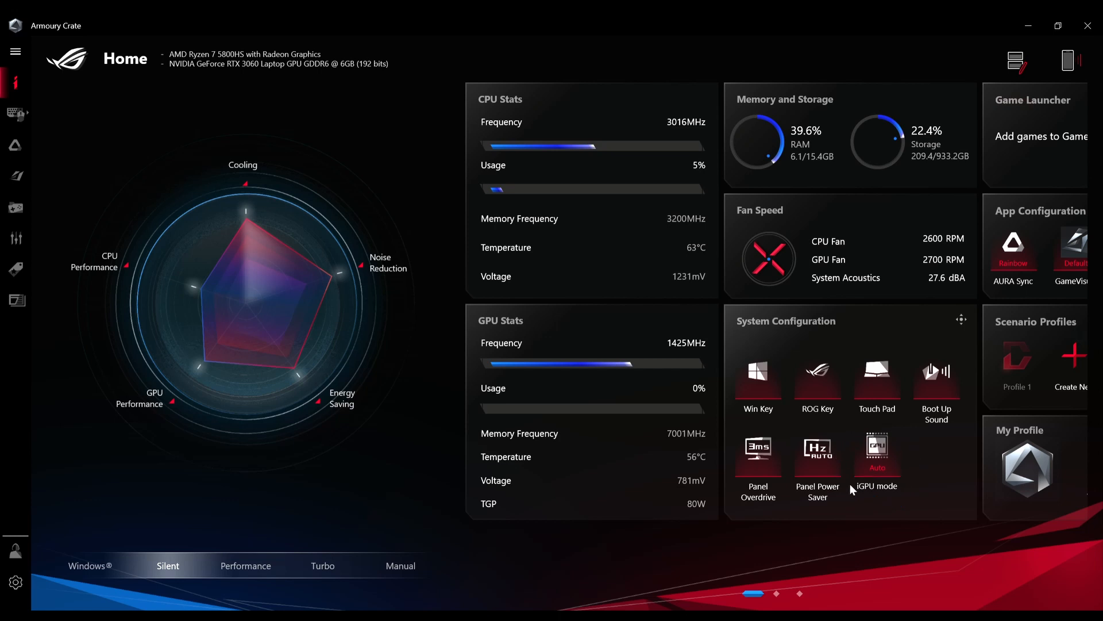
mouse_move(922, 474)
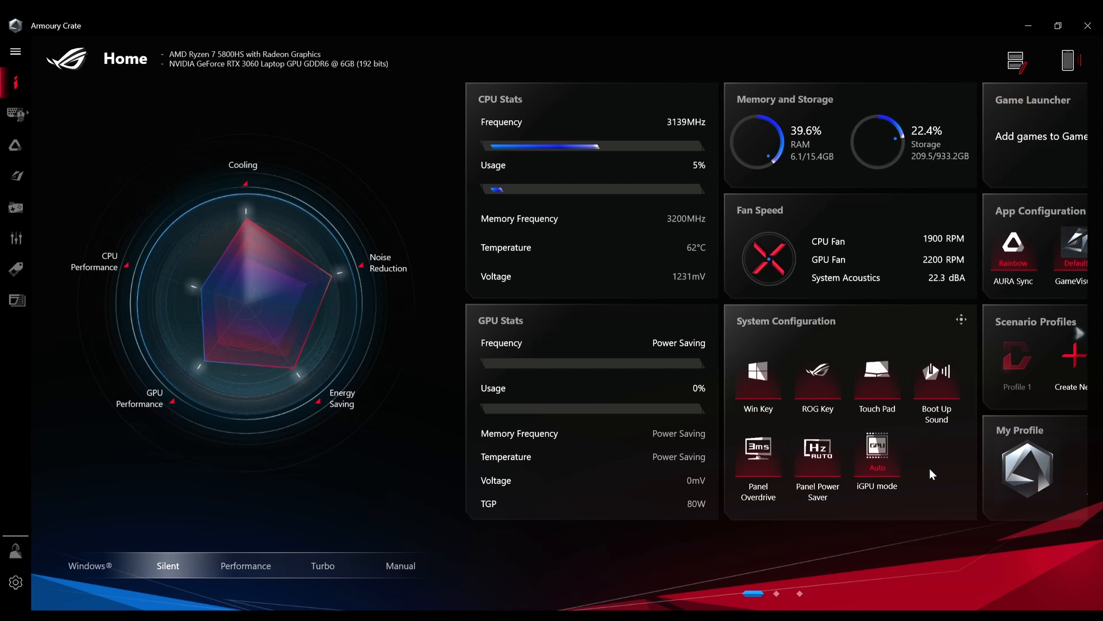
mouse_move(928, 471)
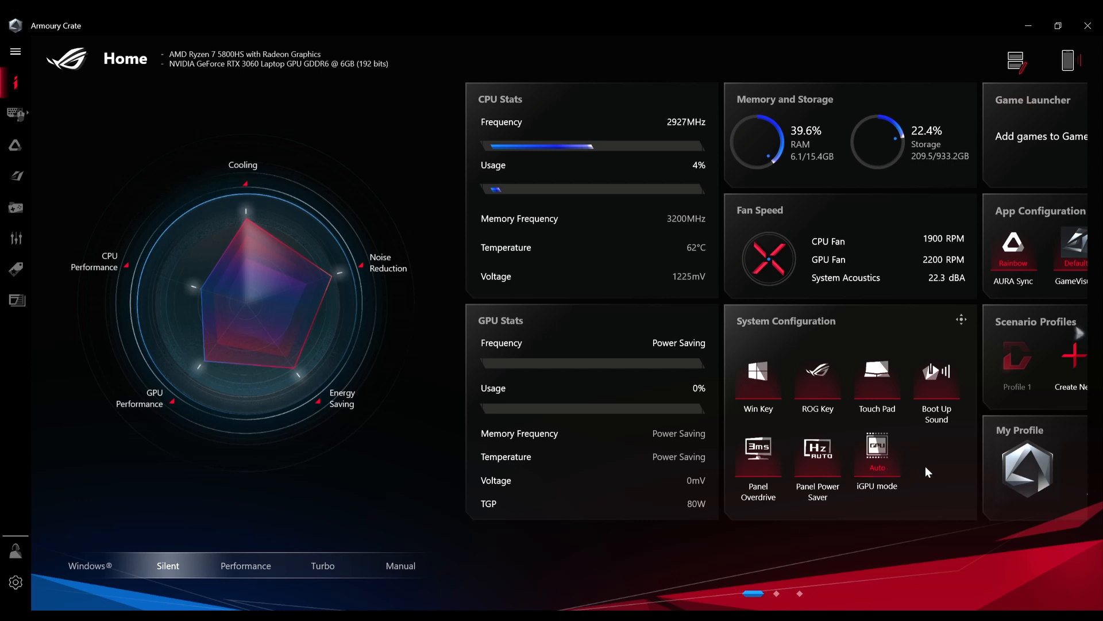
mouse_move(885, 465)
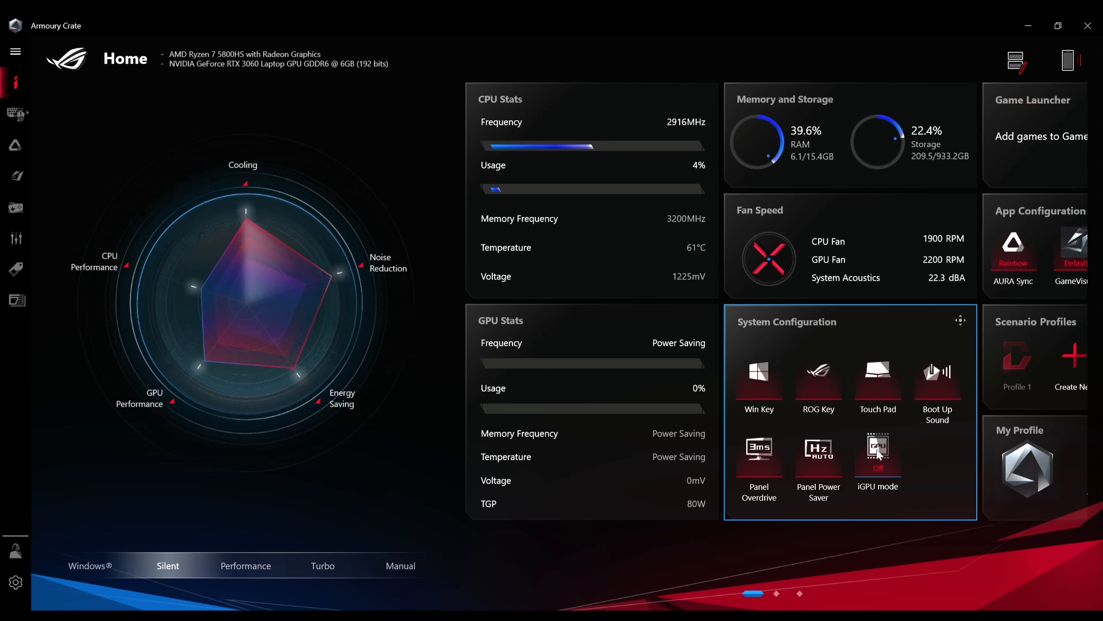
mouse_move(295, 81)
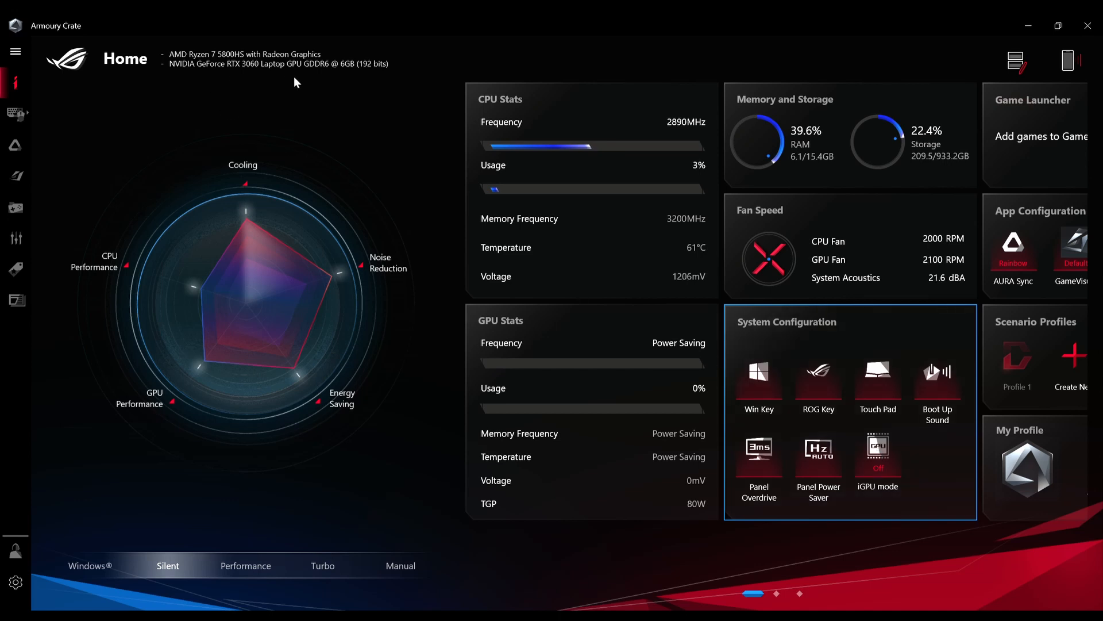
mouse_move(256, 79)
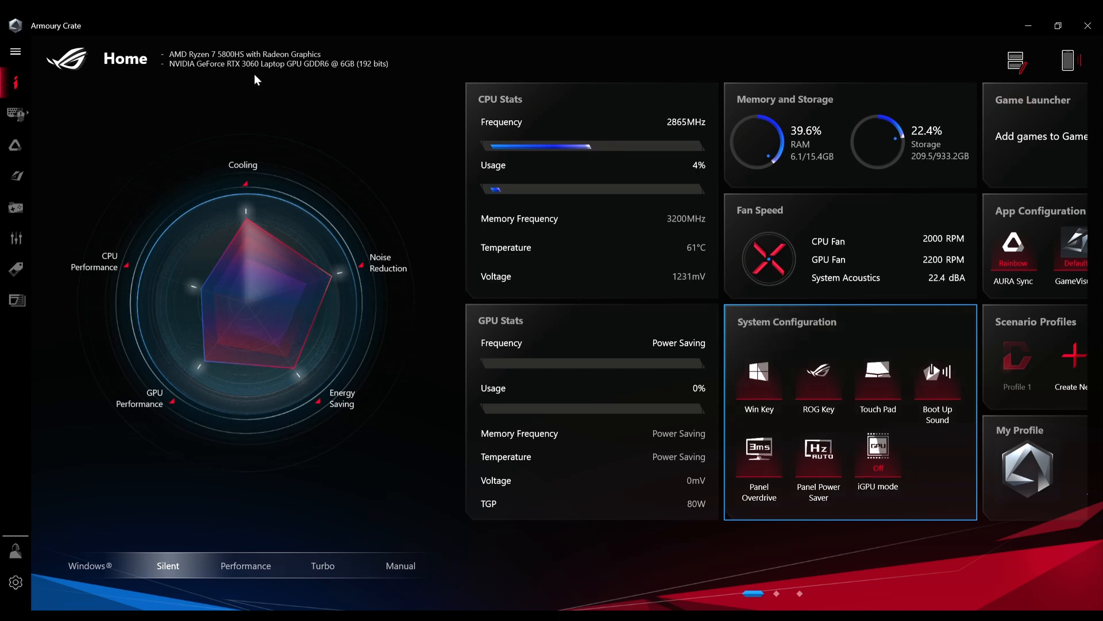
mouse_move(927, 485)
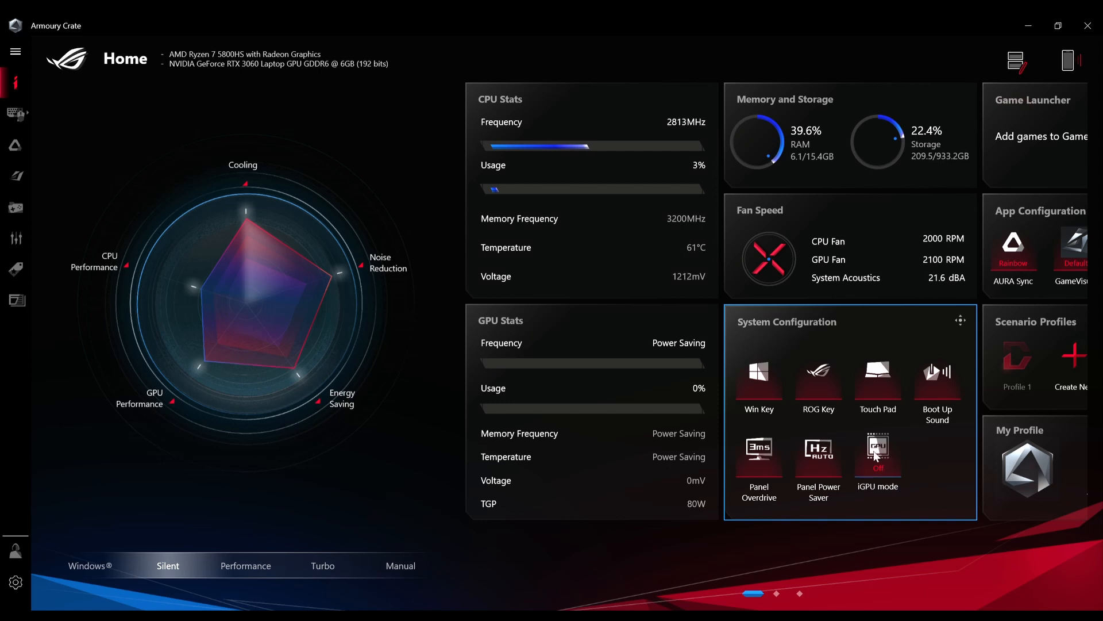
Step: Set the iGPU mode tile from Off back to Auto, removing the discrete GPU
click(877, 453)
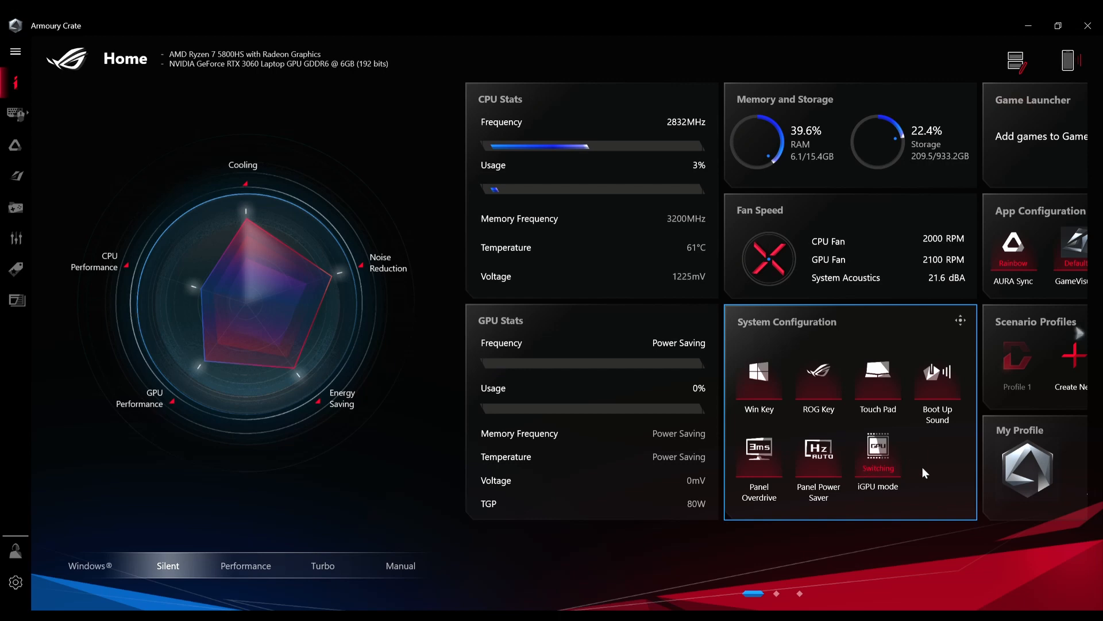
mouse_move(942, 483)
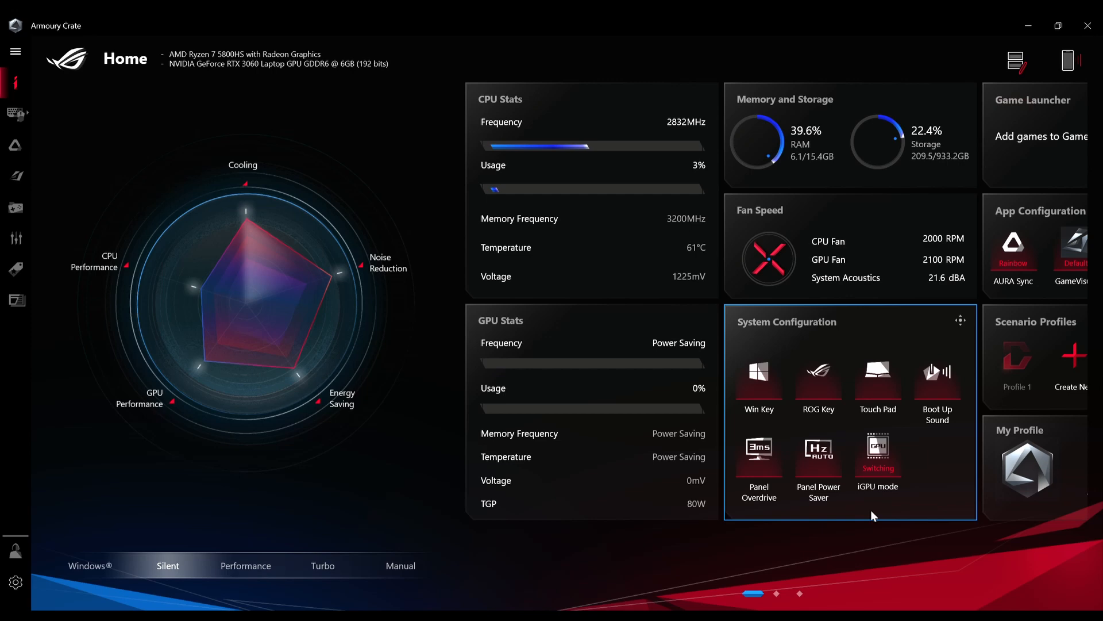
mouse_move(905, 475)
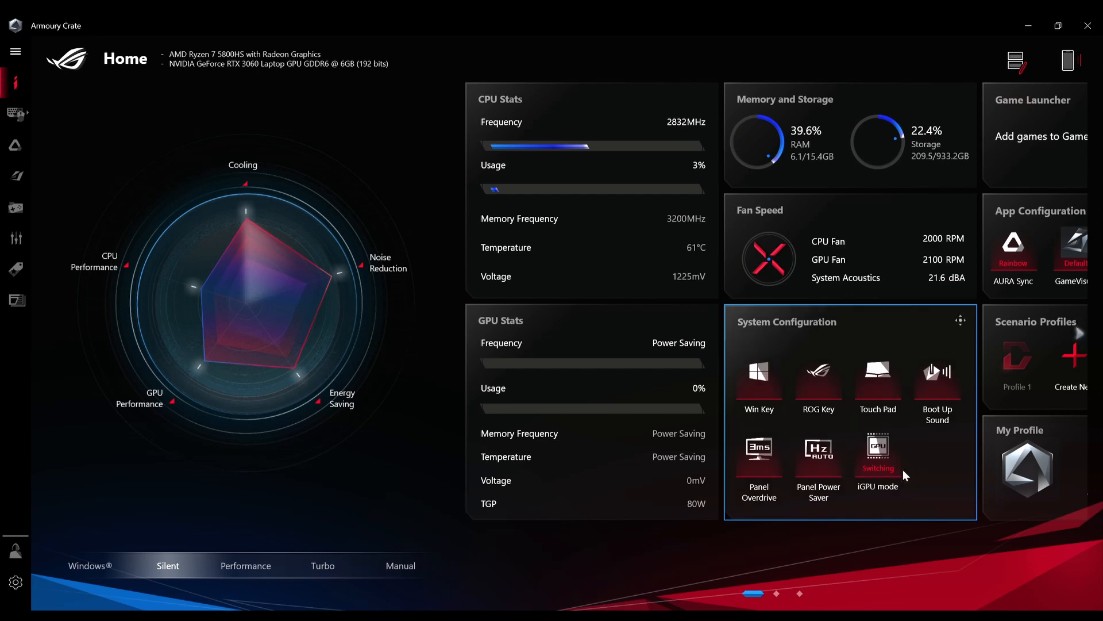
mouse_move(930, 506)
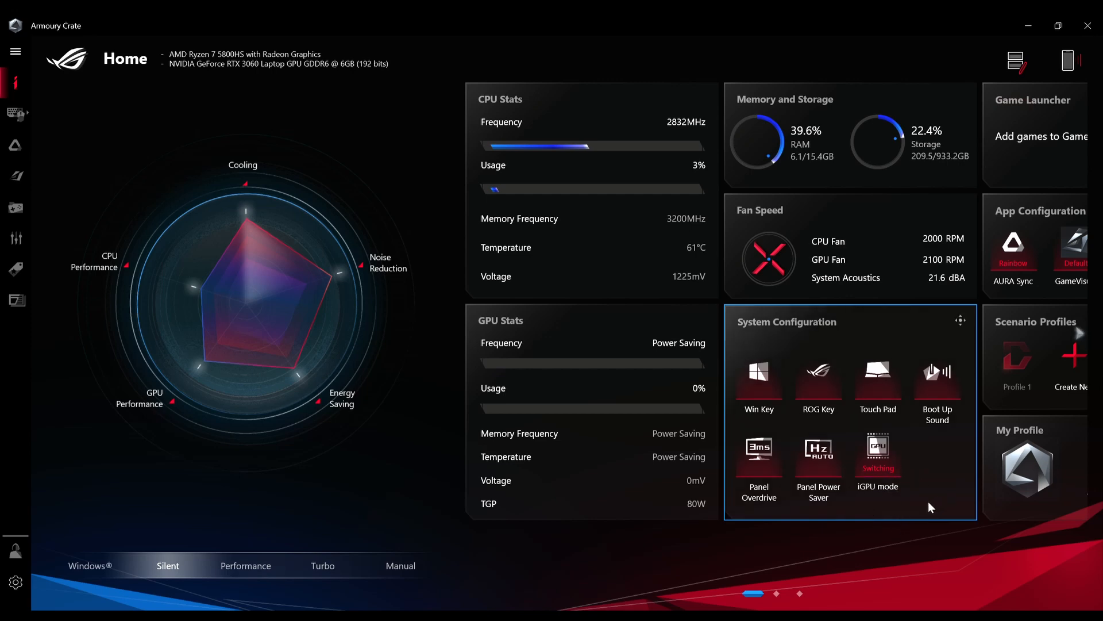
click(877, 452)
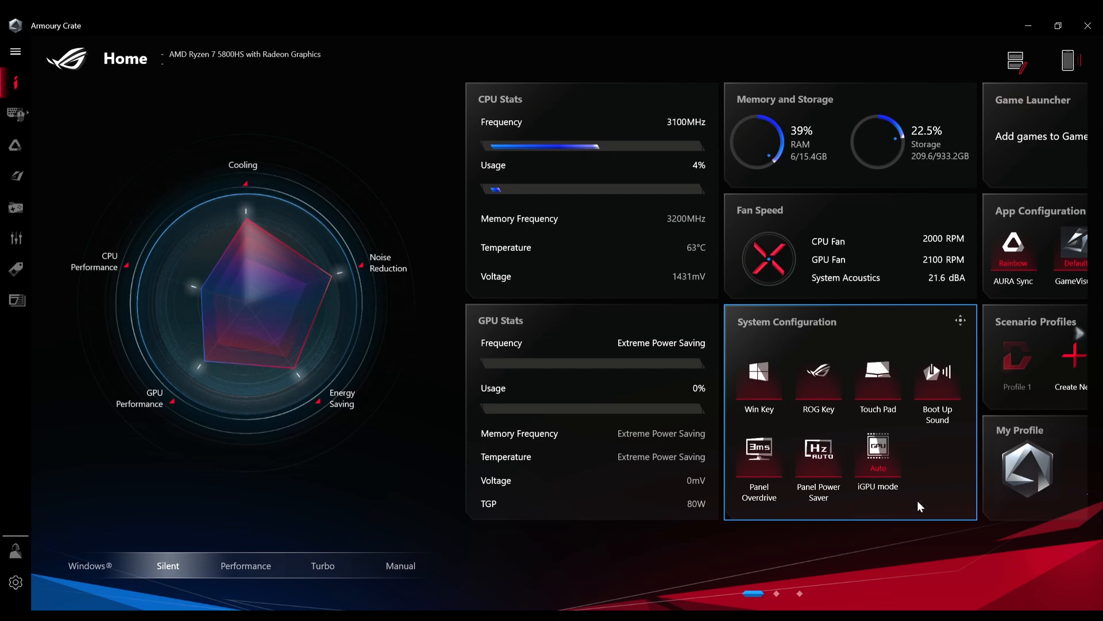
mouse_move(877, 509)
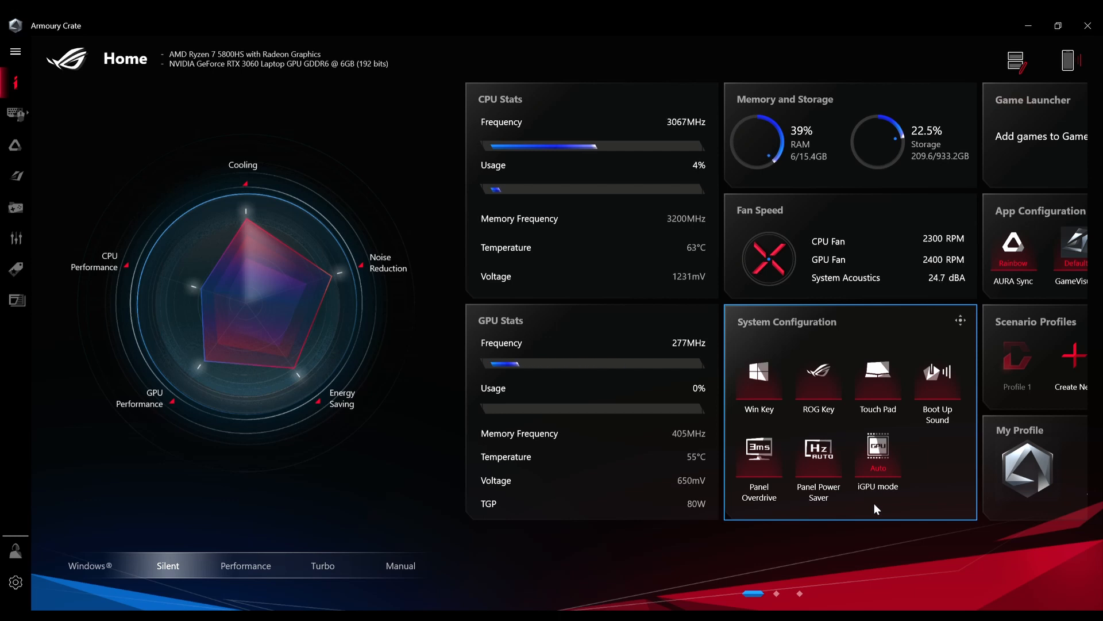
mouse_move(852, 504)
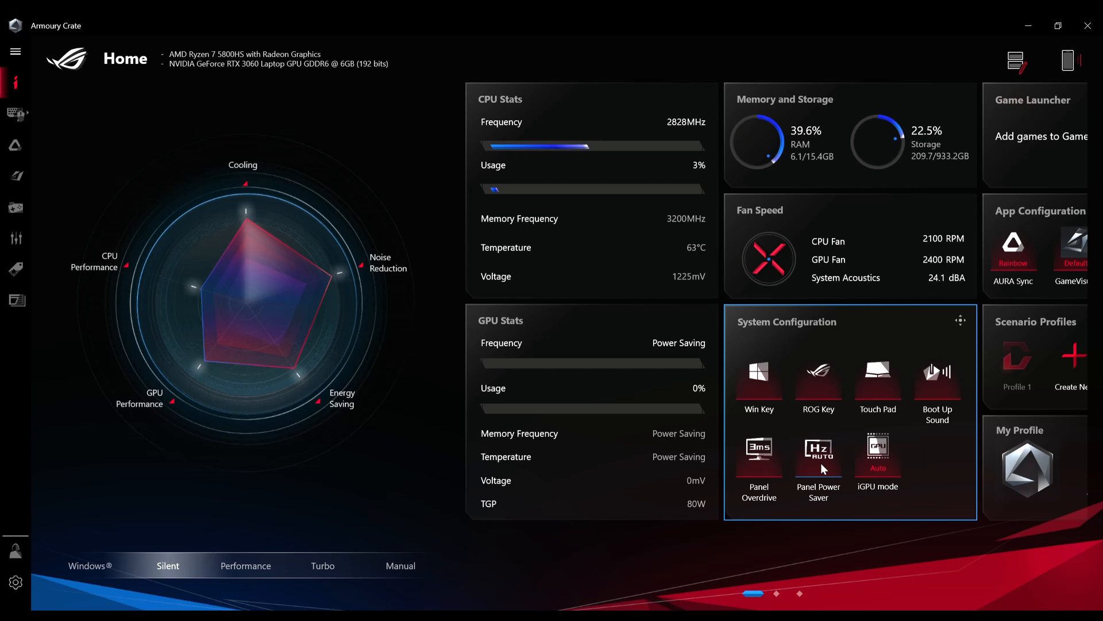
mouse_move(834, 471)
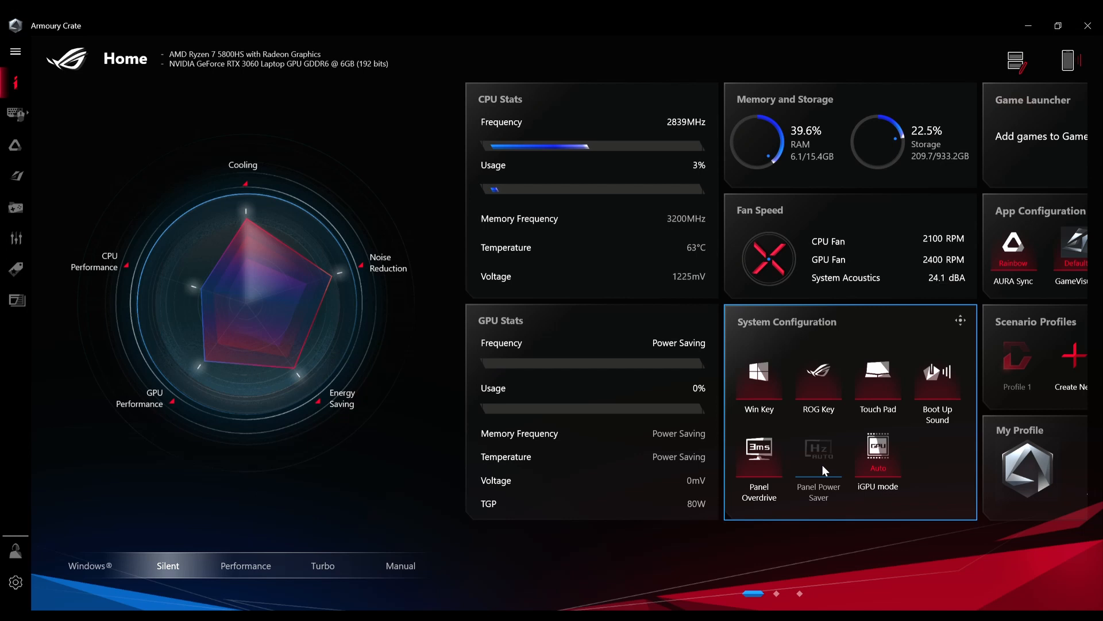
mouse_move(959, 467)
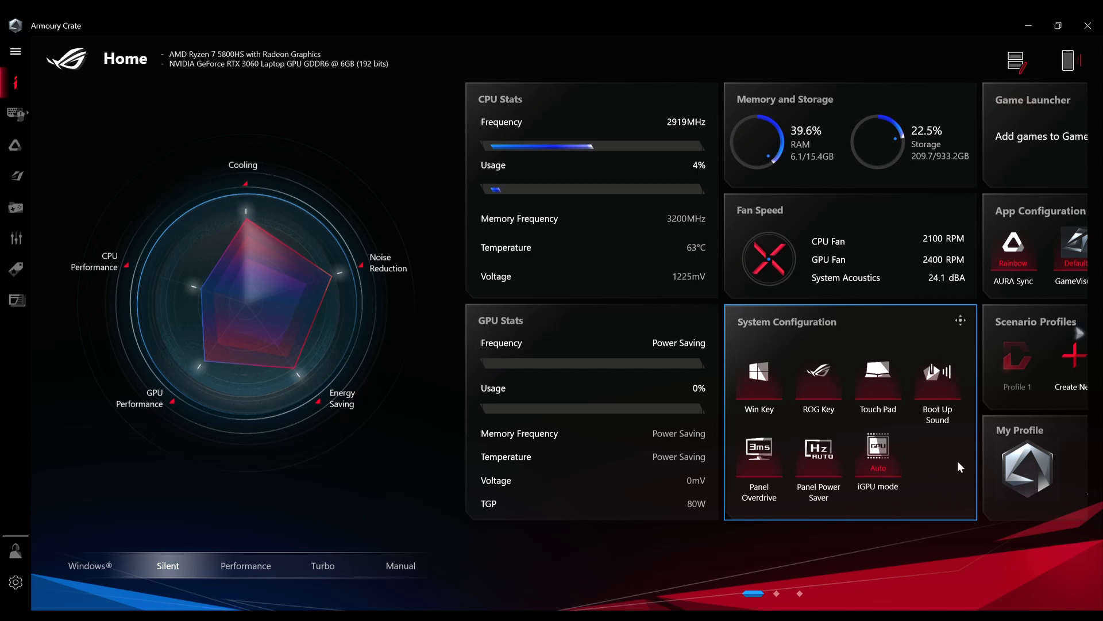
mouse_move(931, 389)
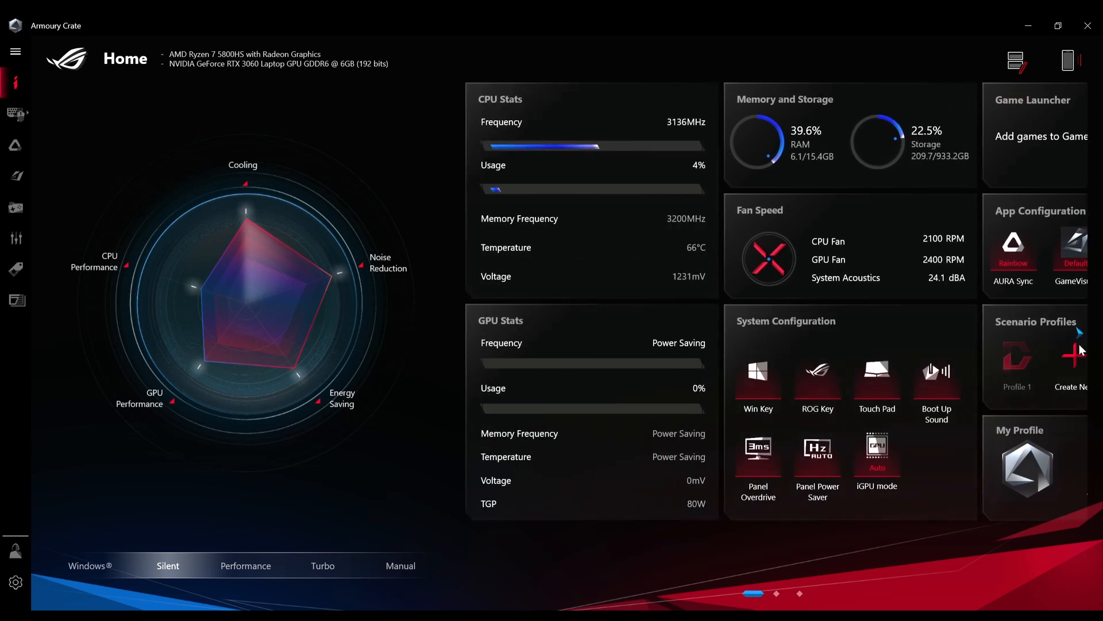
mouse_move(950, 542)
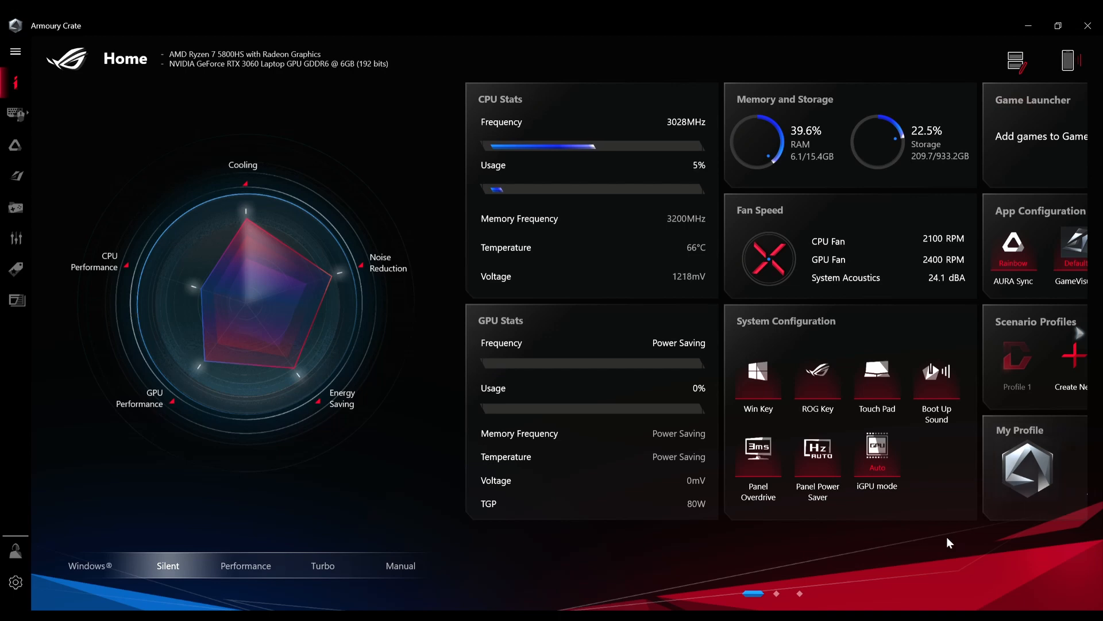
mouse_move(900, 552)
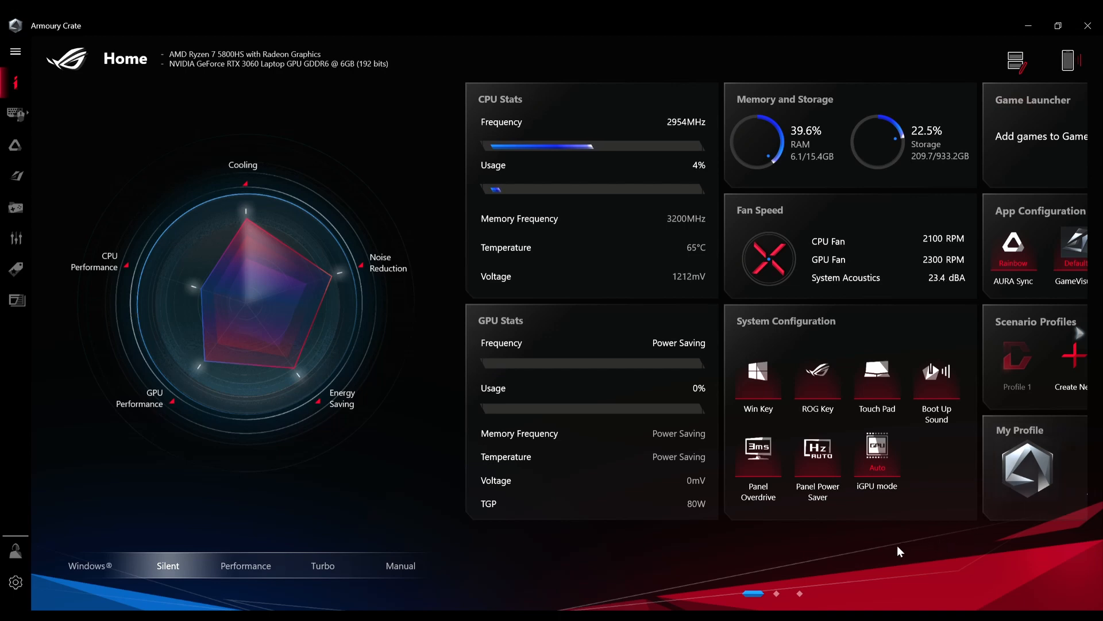
mouse_move(1044, 121)
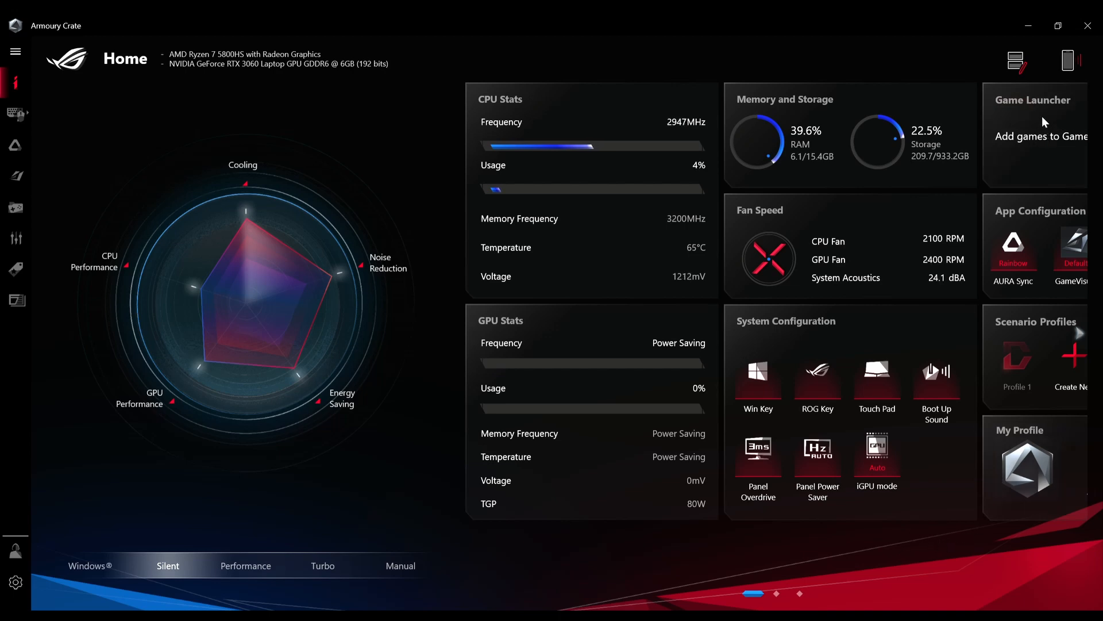